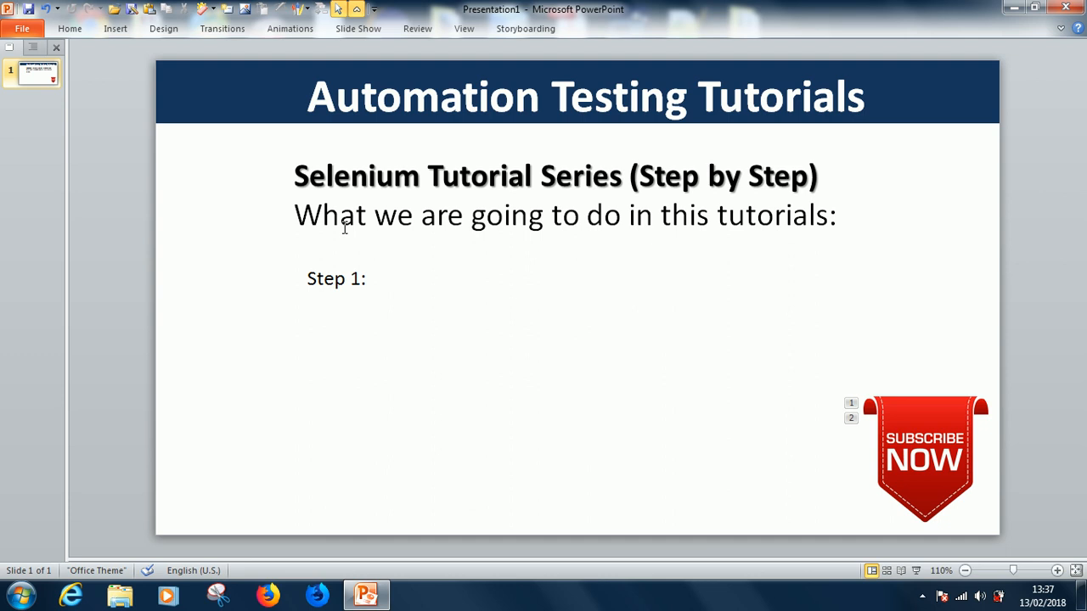
mouse_move(372, 280)
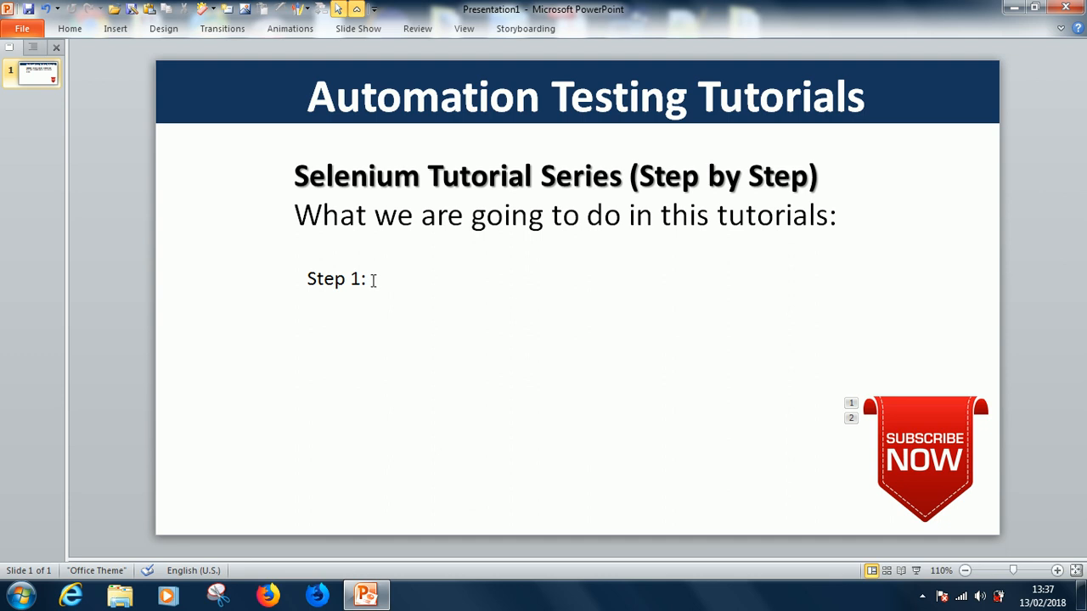
Complete the line to 'Step 1: Setup Selenium in Firefox' and start a new line below it.
click(337, 278)
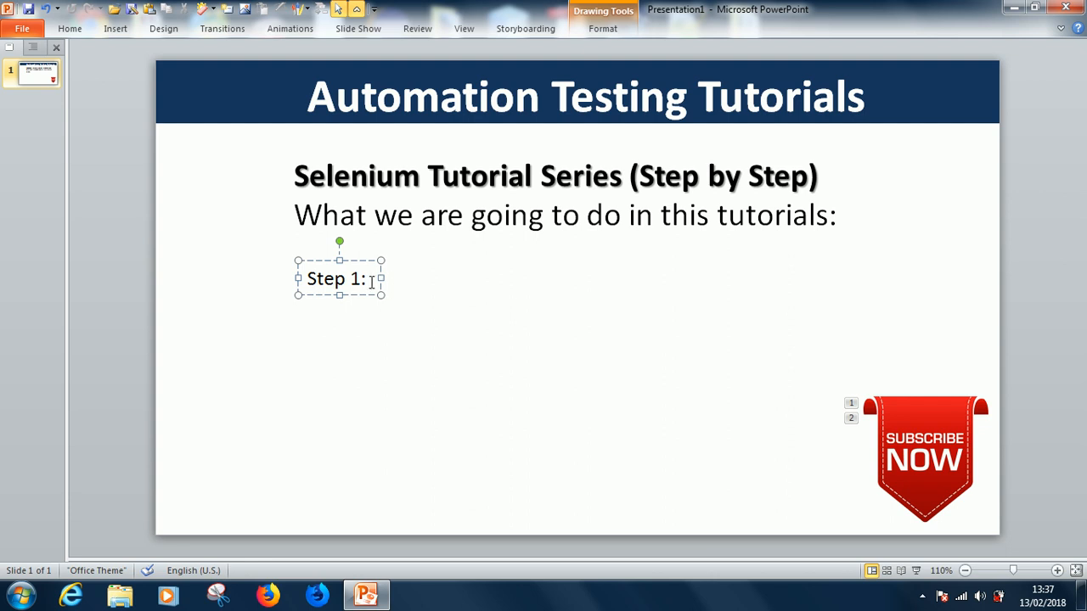
mouse_move(417, 261)
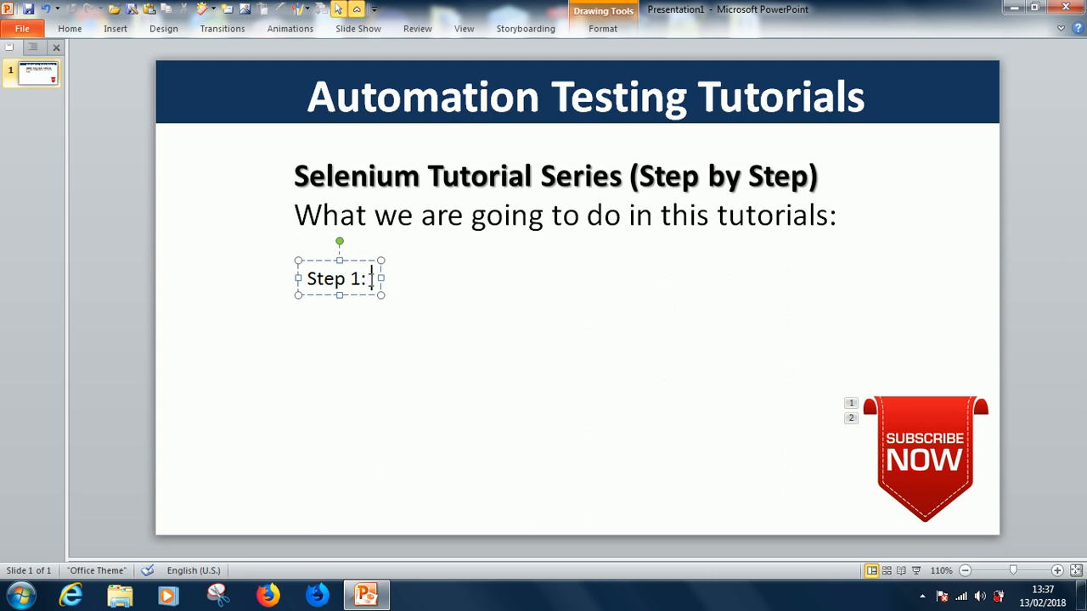
text(S)
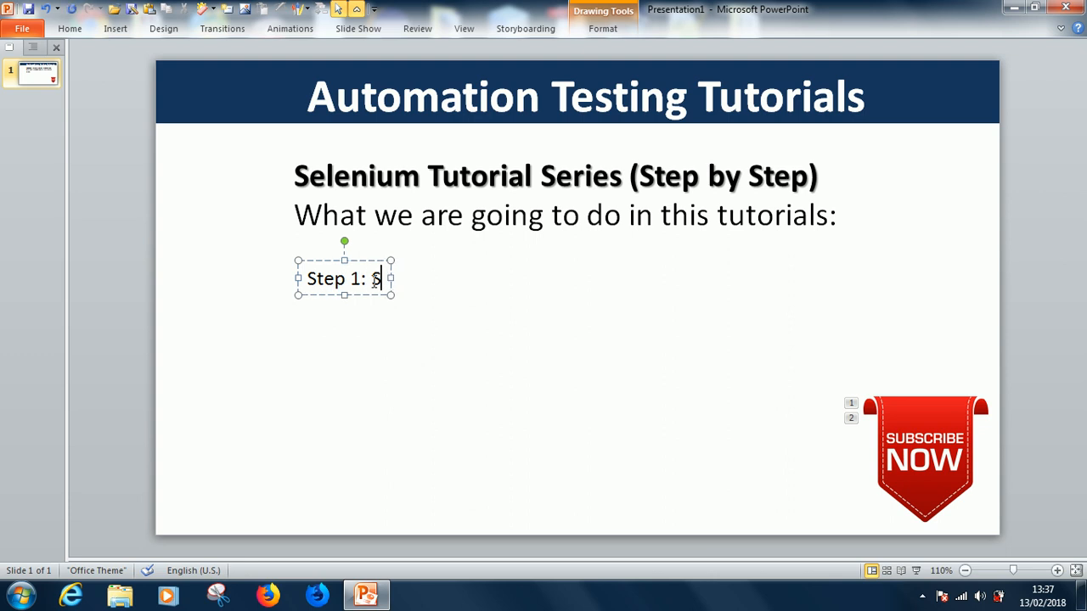
text(etu)
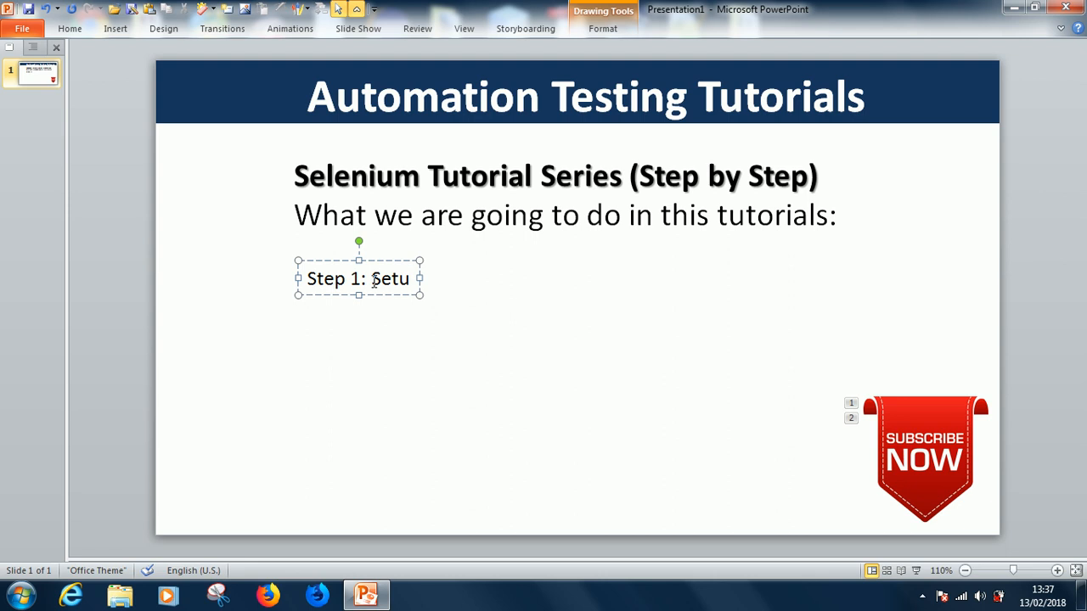
text(p Sele)
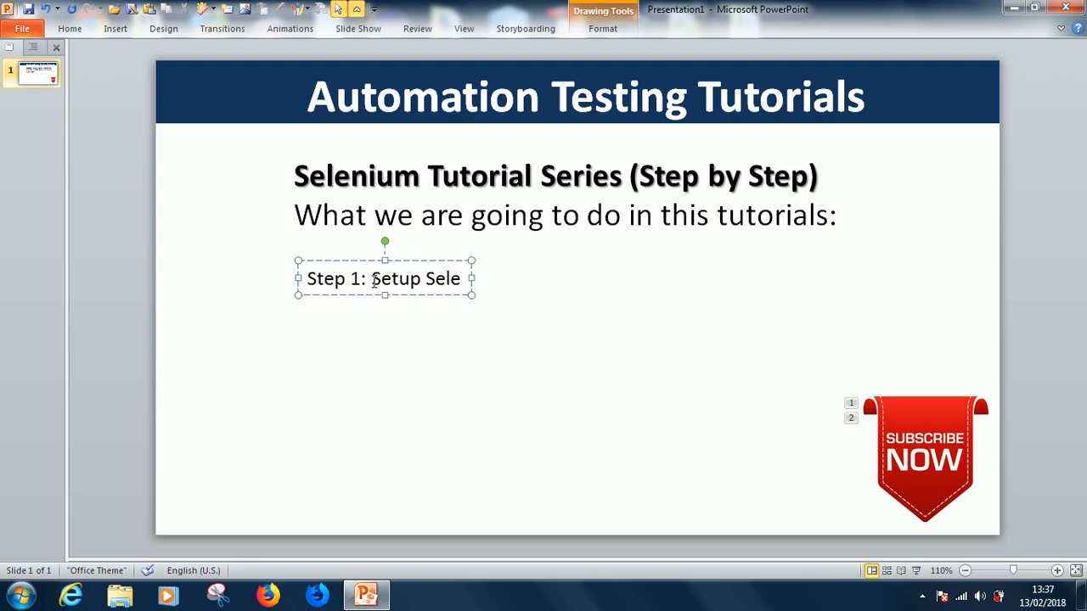
text(nium in Firefox)
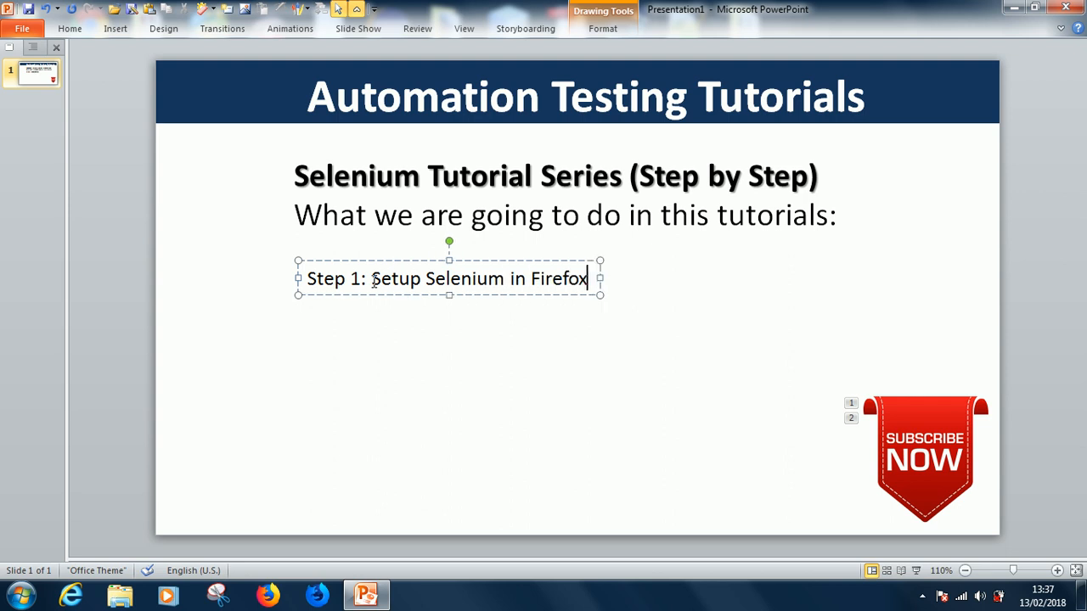
key(enter)
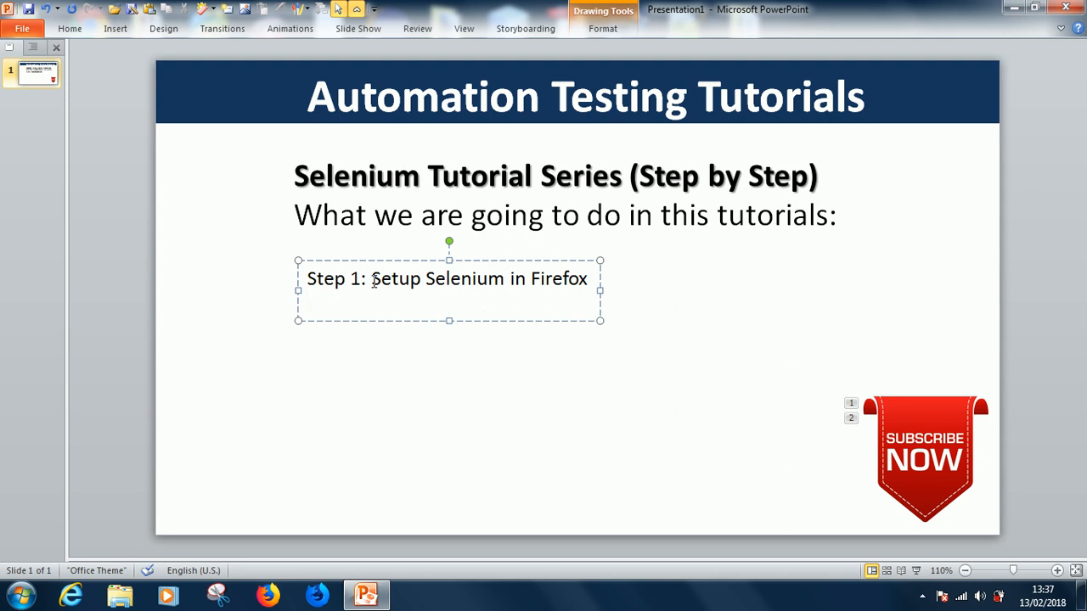
key(enter)
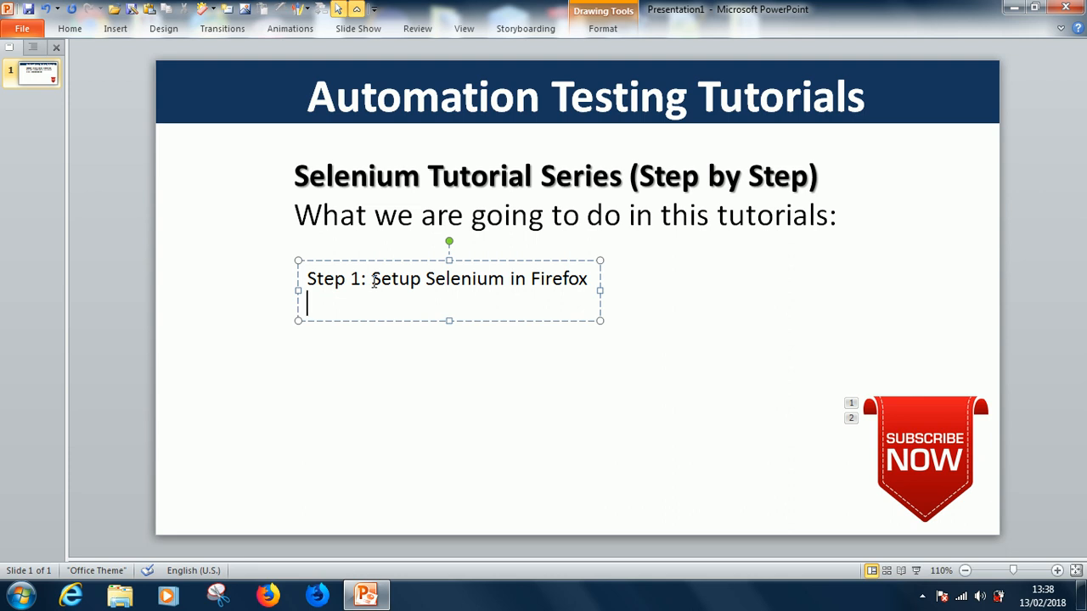
Add the line 'Step 2: Record a Test Script', correcting a mistyped word.
text(s)
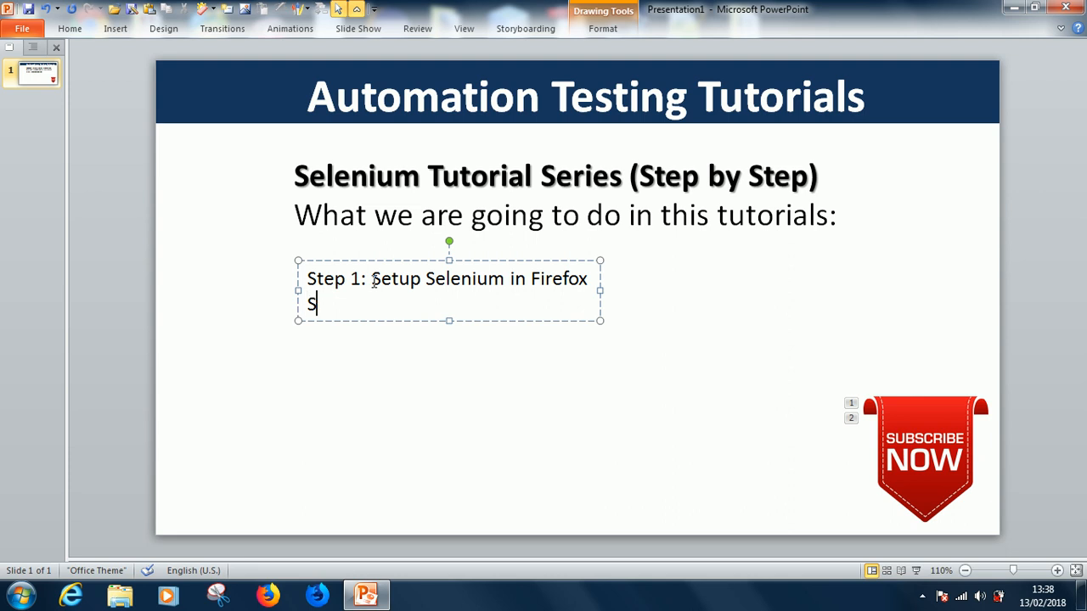
text(tep)
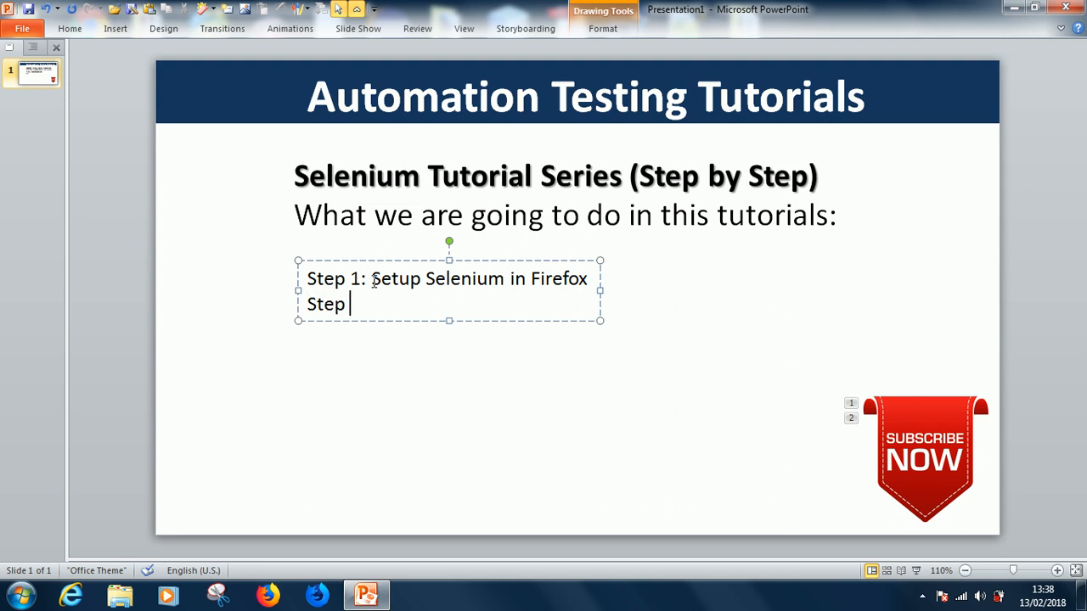
text(2:)
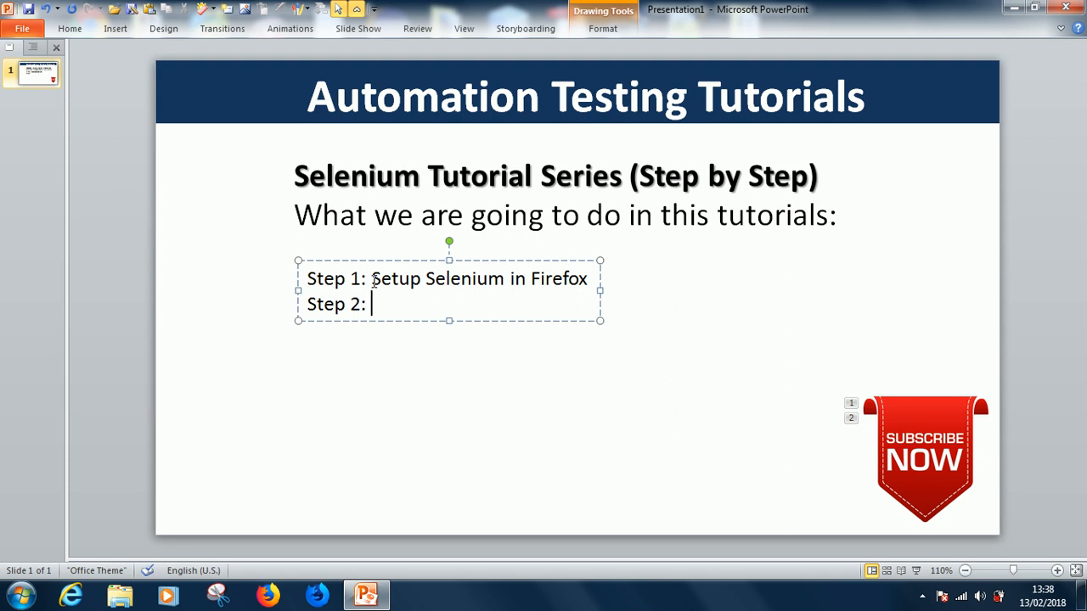
text(REcord a)
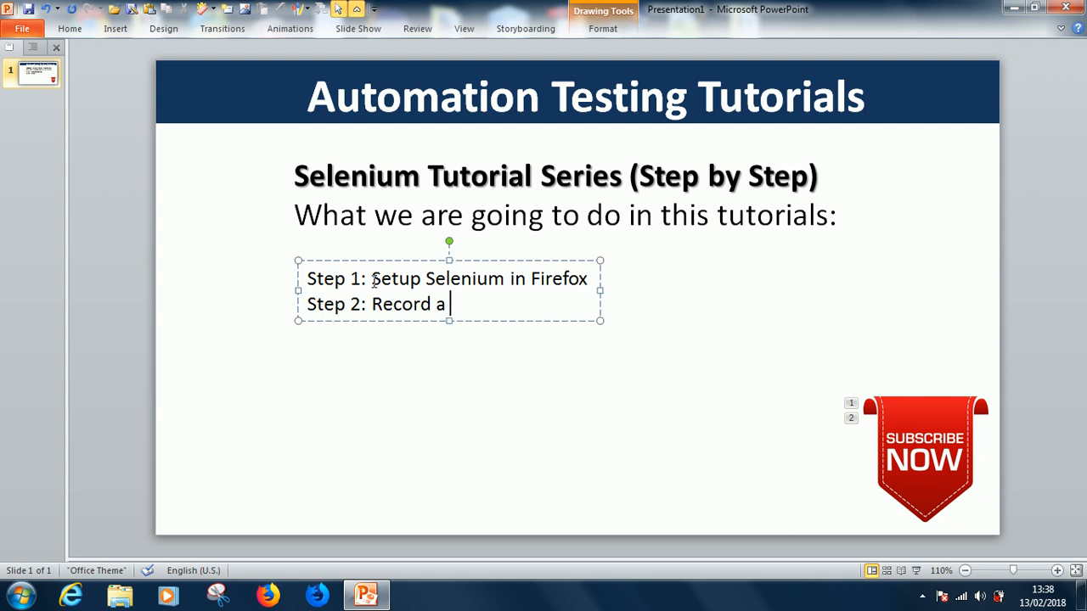
text(Test Case)
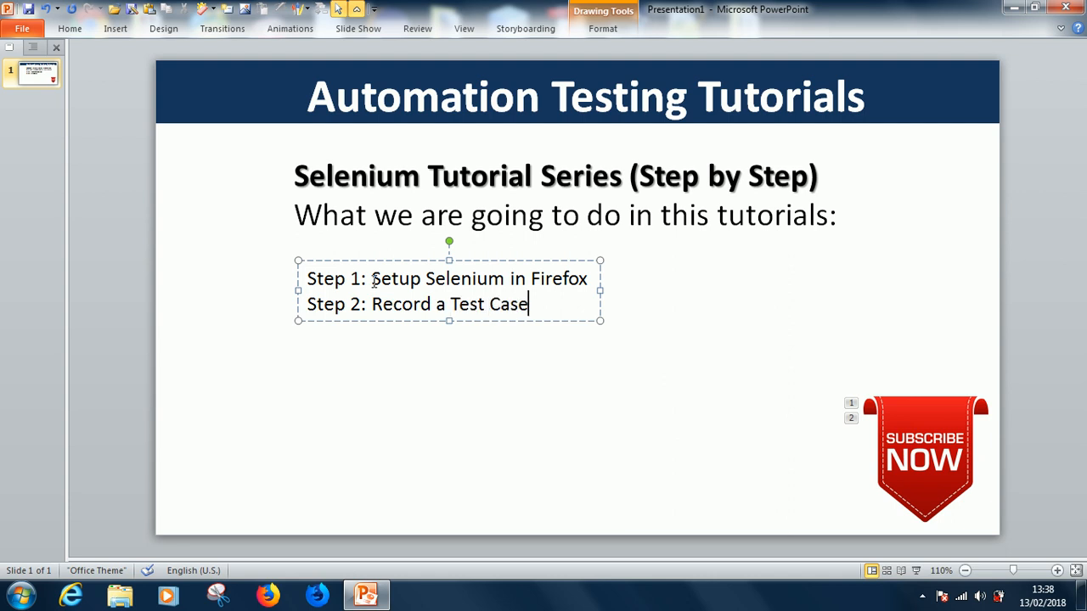
key(BackSpace)
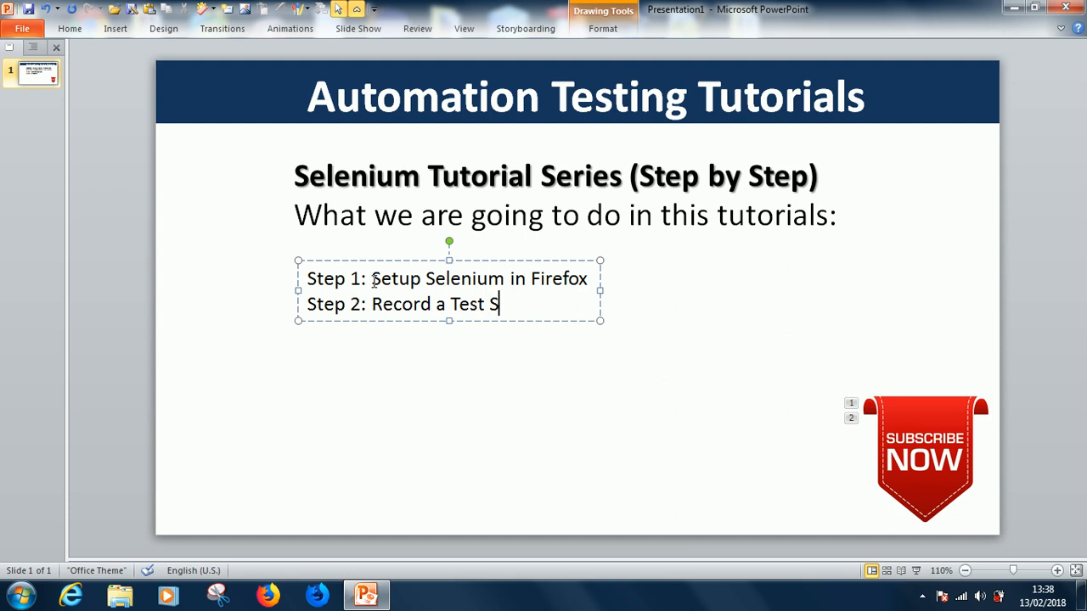
text(cript)
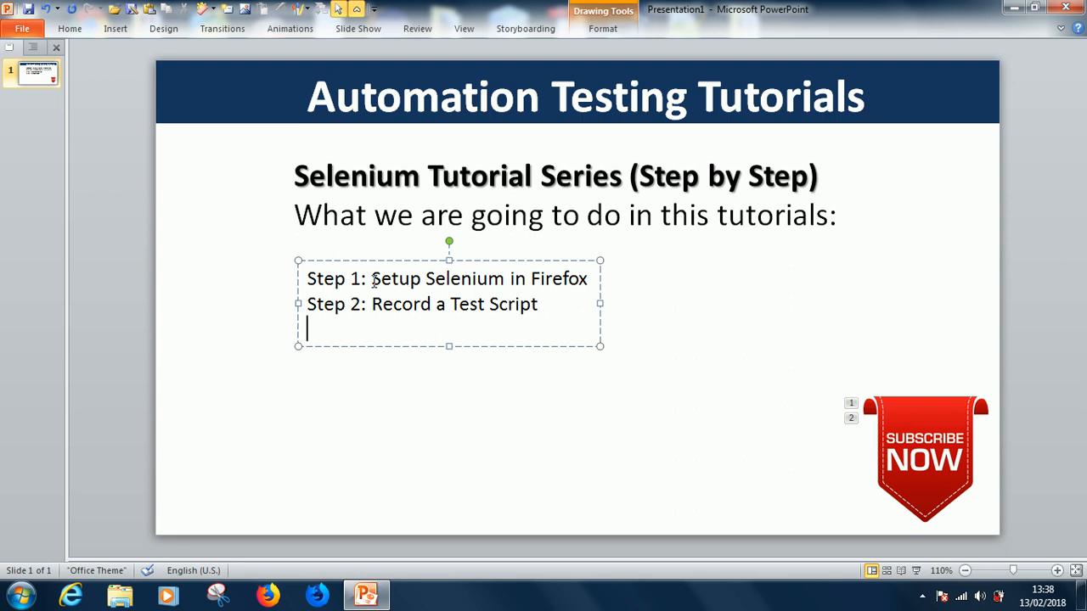
text(S)
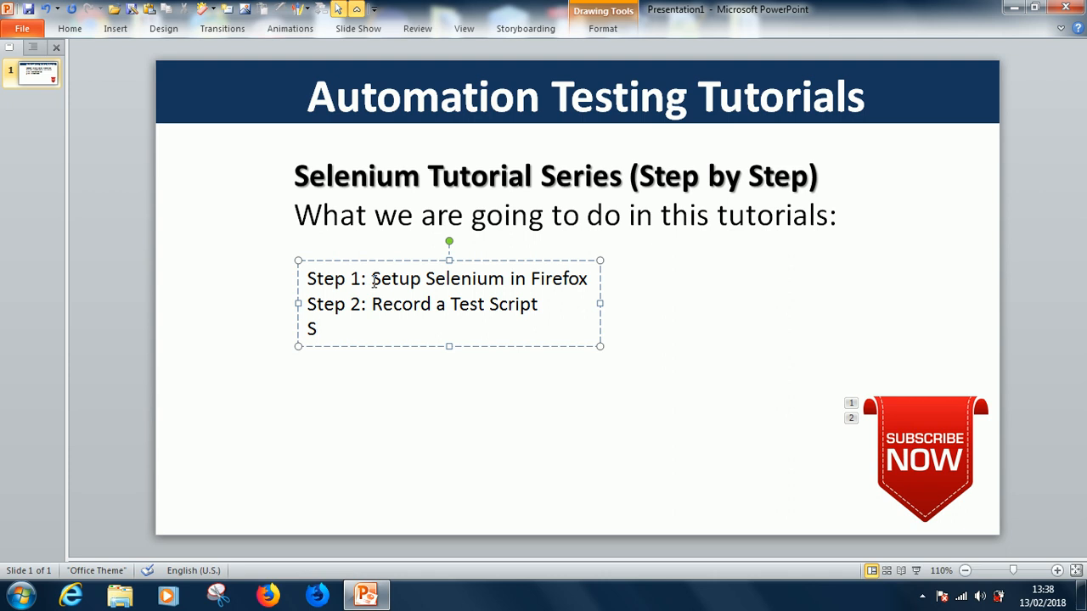
text(Tee)
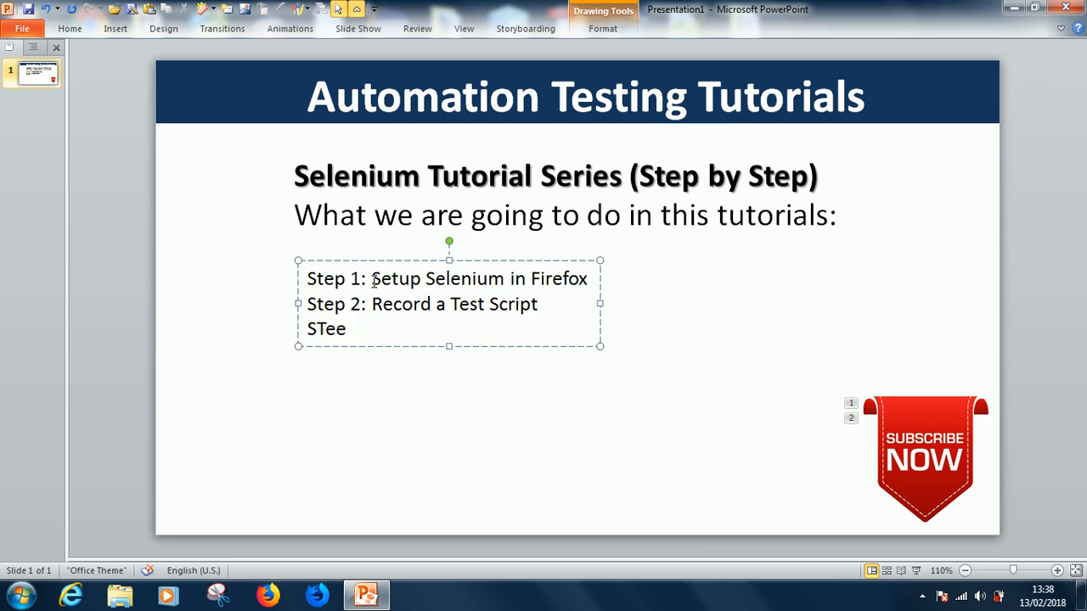
Add the line 'Step 3: Export the Text Script as C#'.
text(Step)
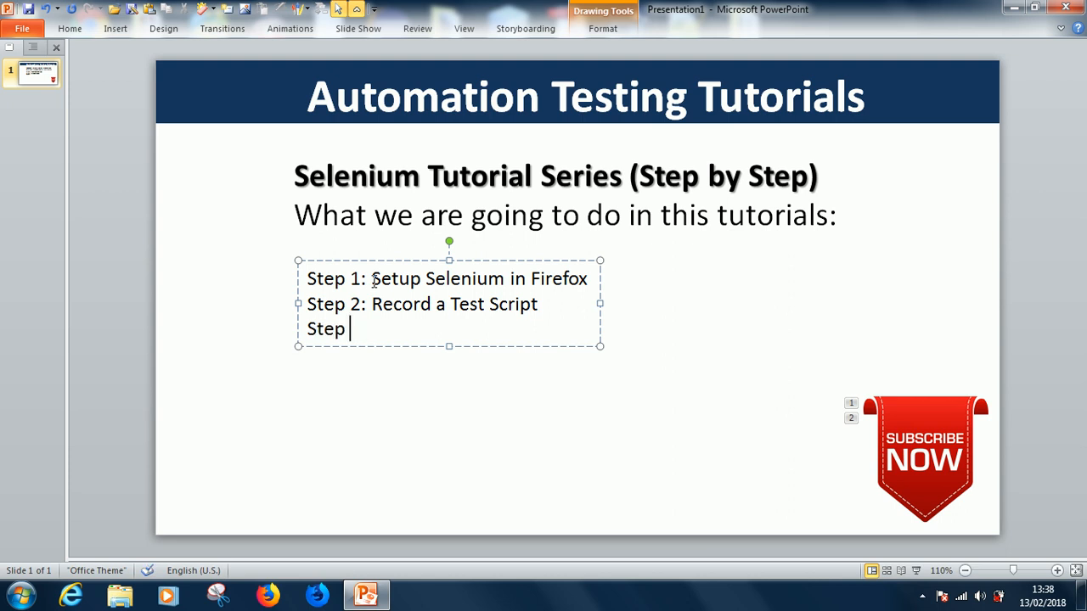
text(3)
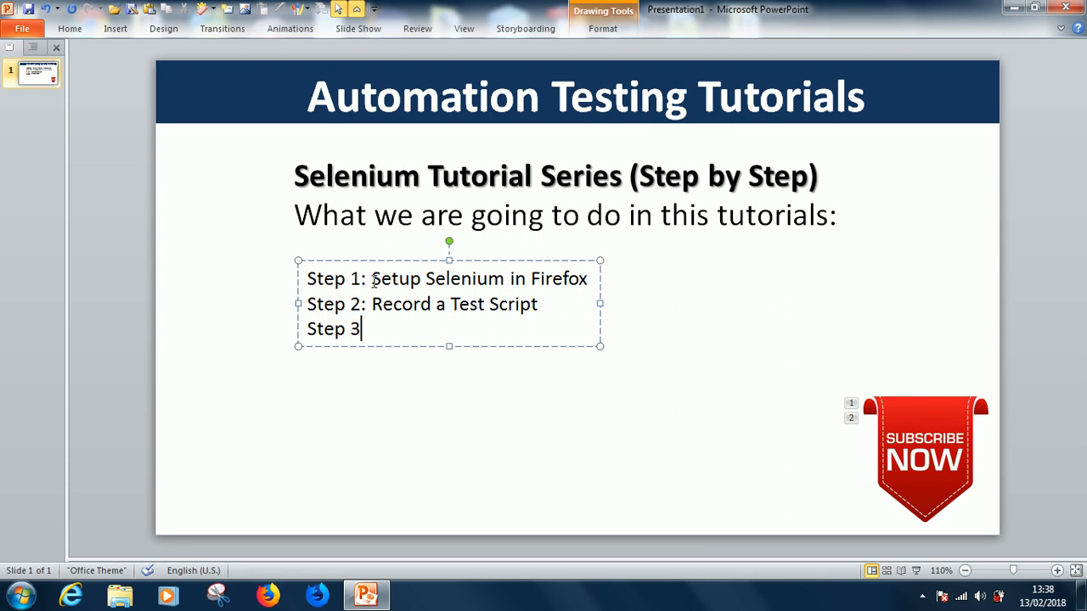
text(:)
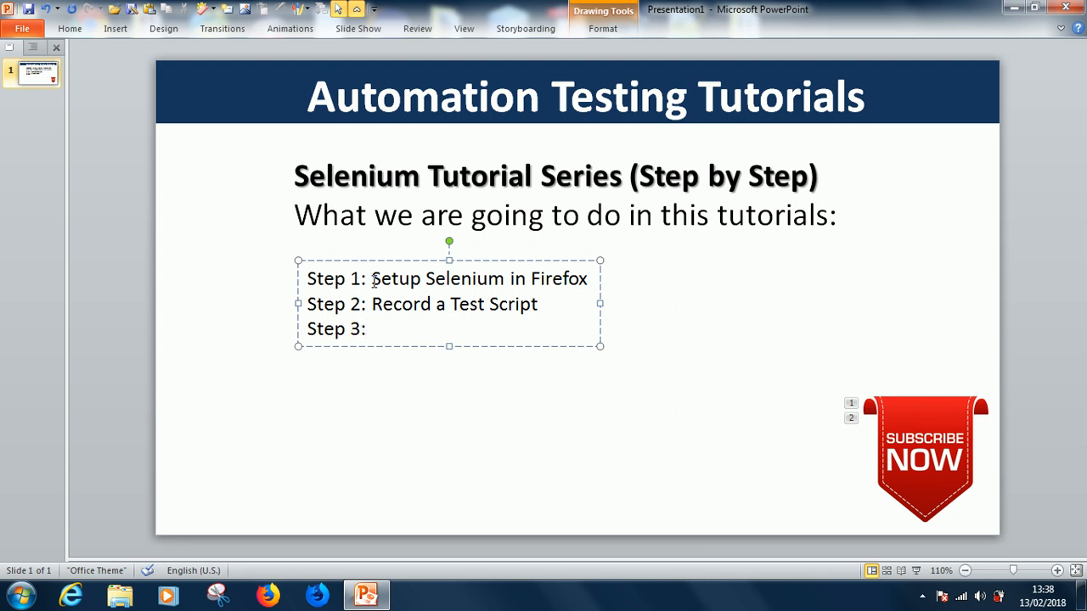
text(Export)
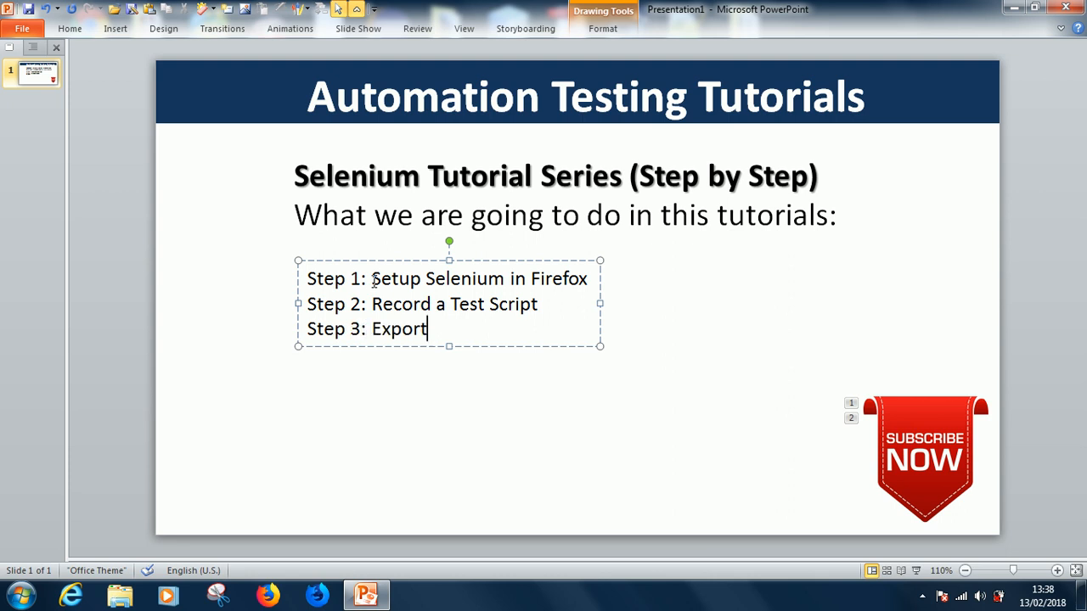
text(the TE)
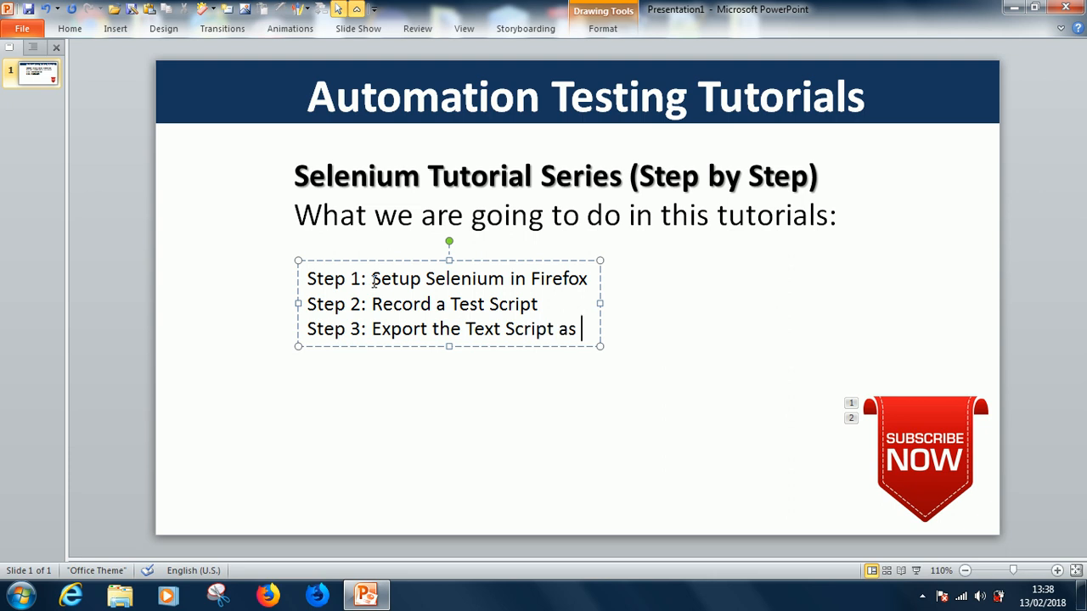
text(C)
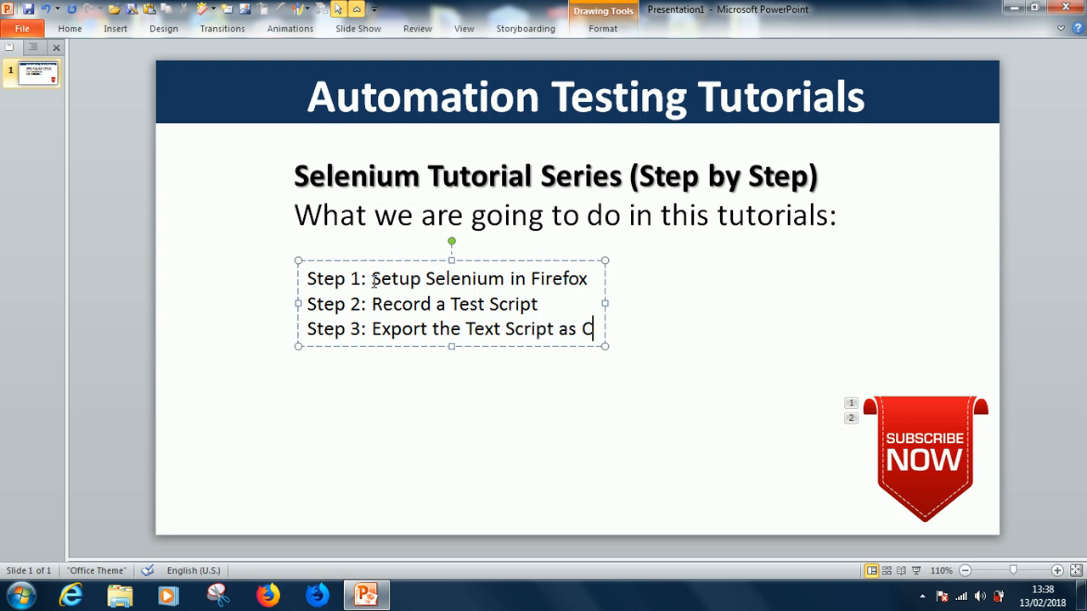
text(#)
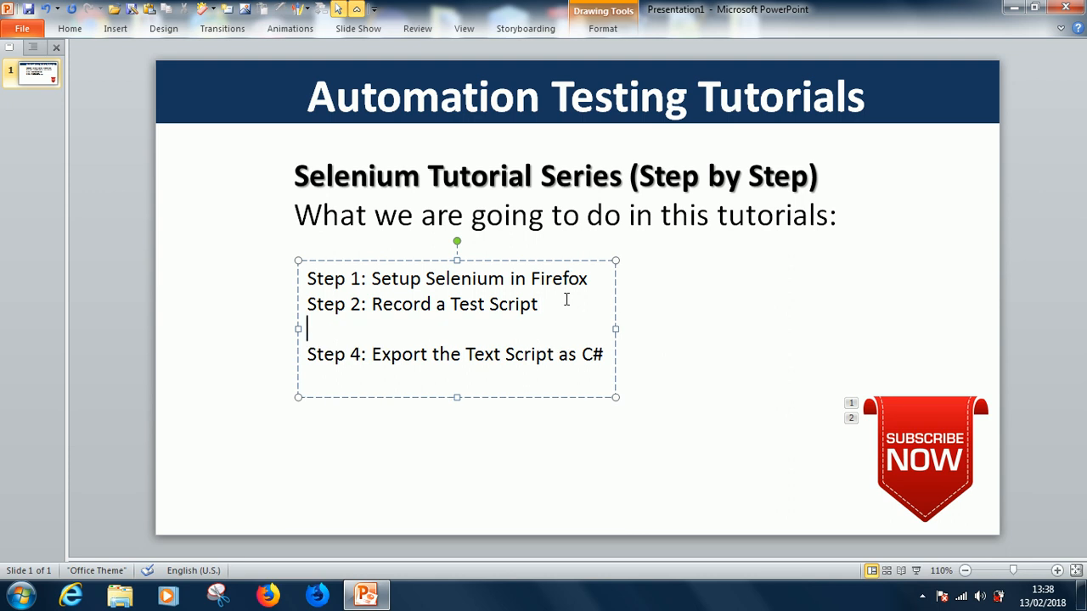
Add 'Step 3: Run the Test Script' and 'Step 5: Import the Test Script to Visual Studio', fixing typos.
text(Step)
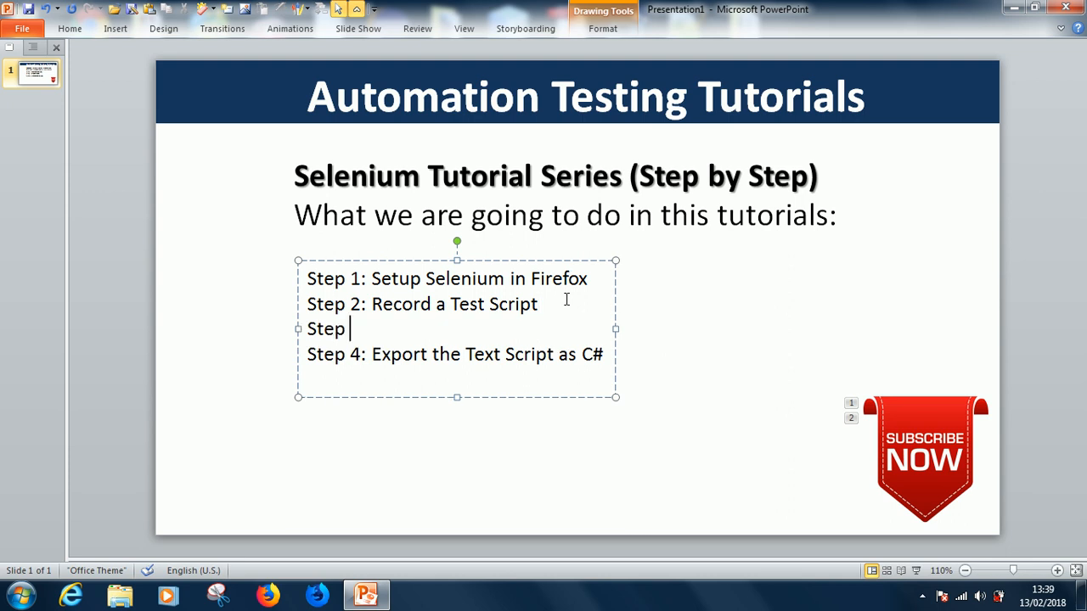
text(3: Run)
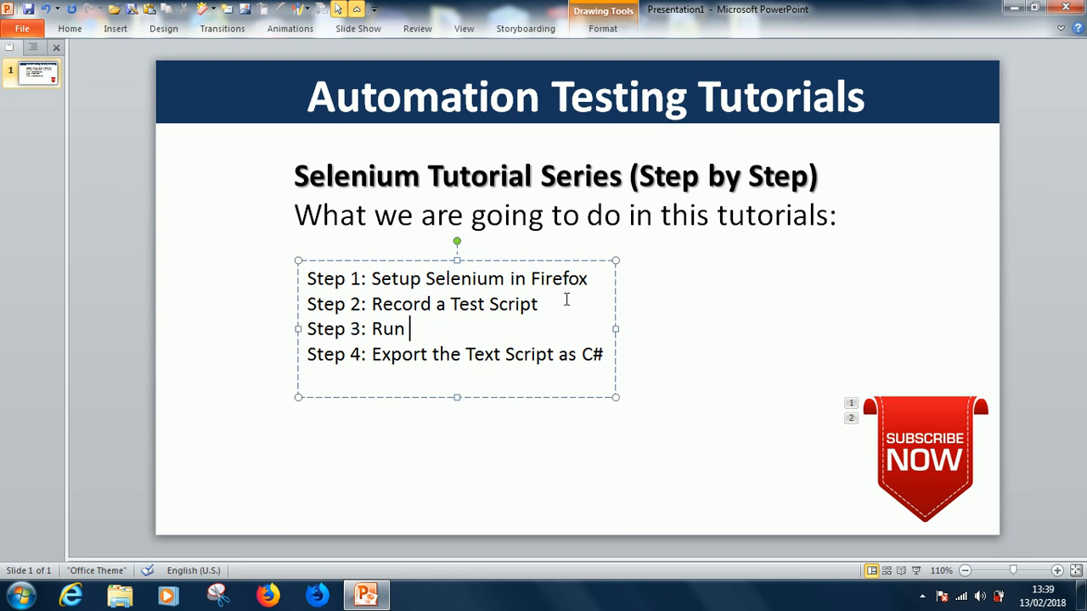
text(the Test Script)
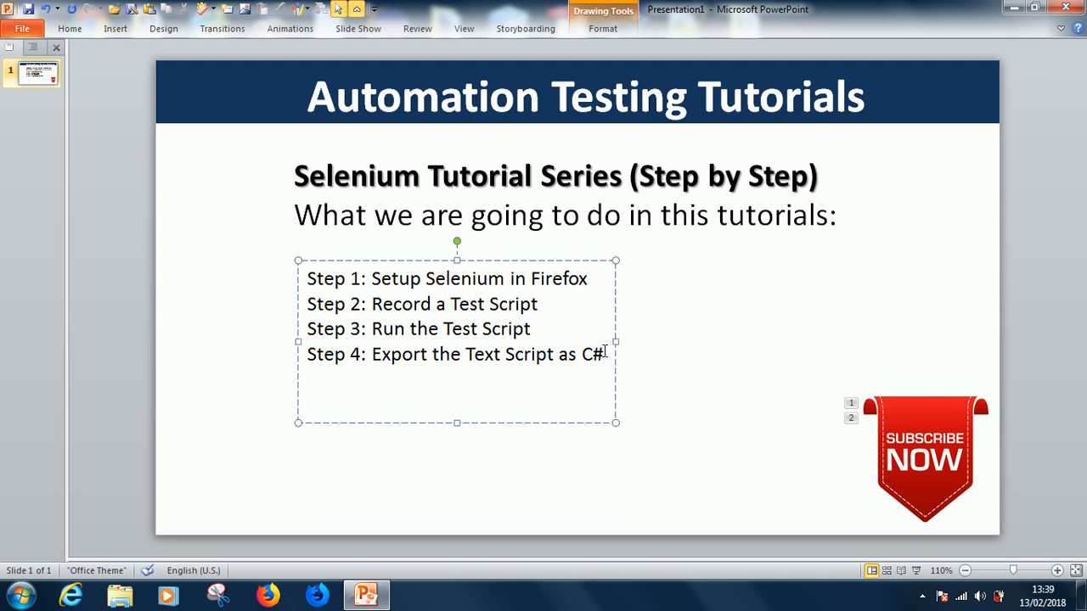
text(Step 5)
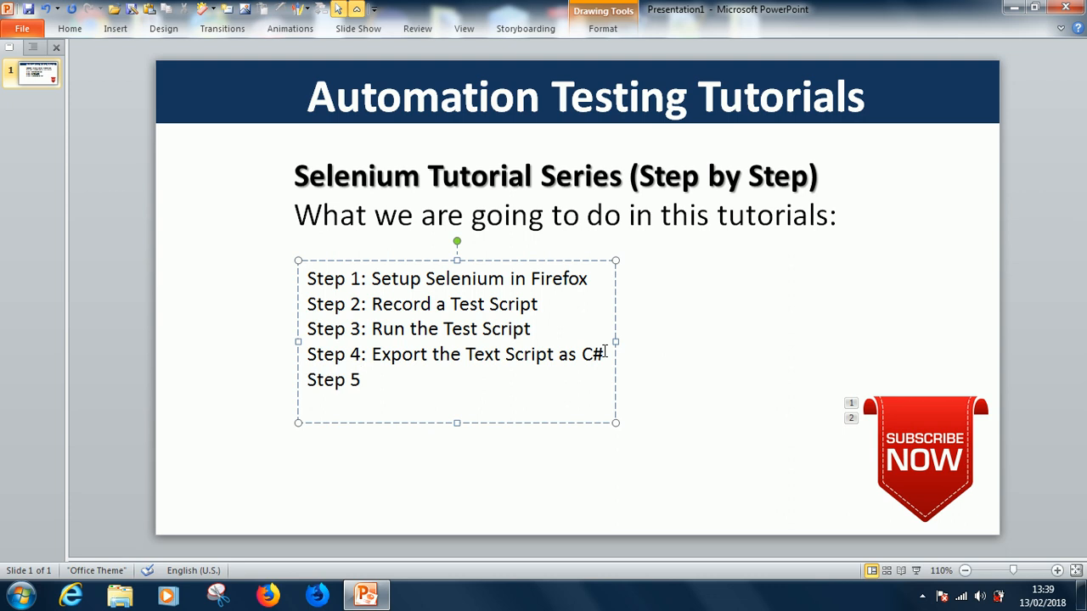
text(:)
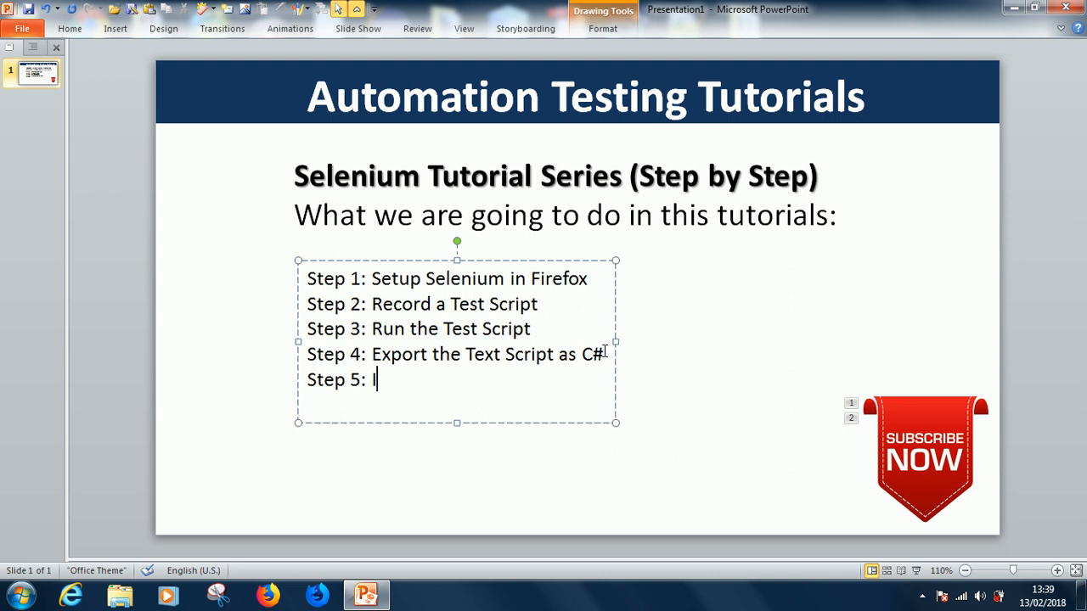
text(Import th)
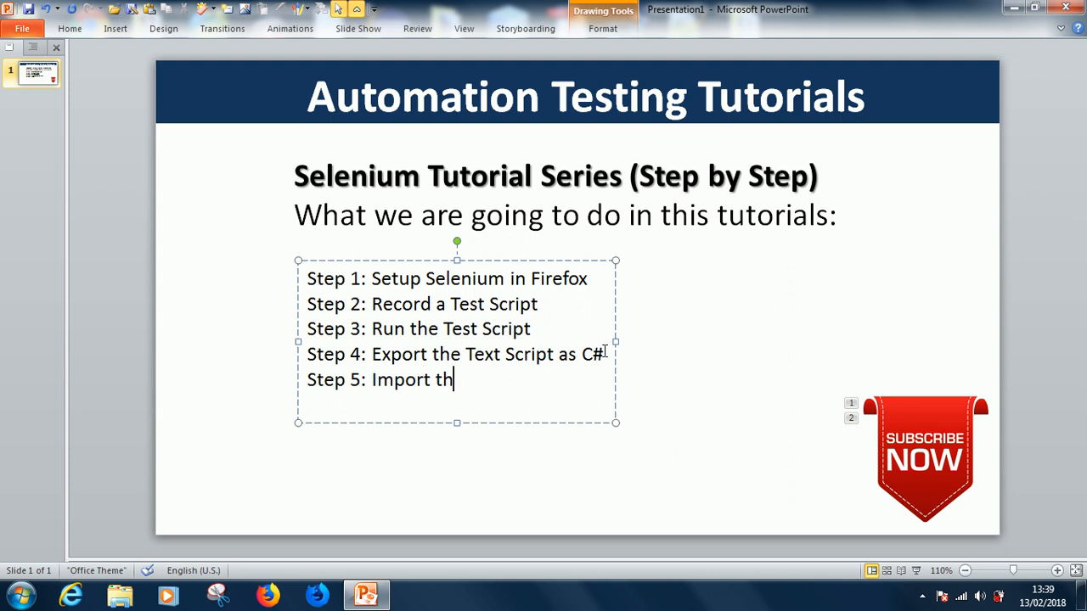
text(e Test Scrt)
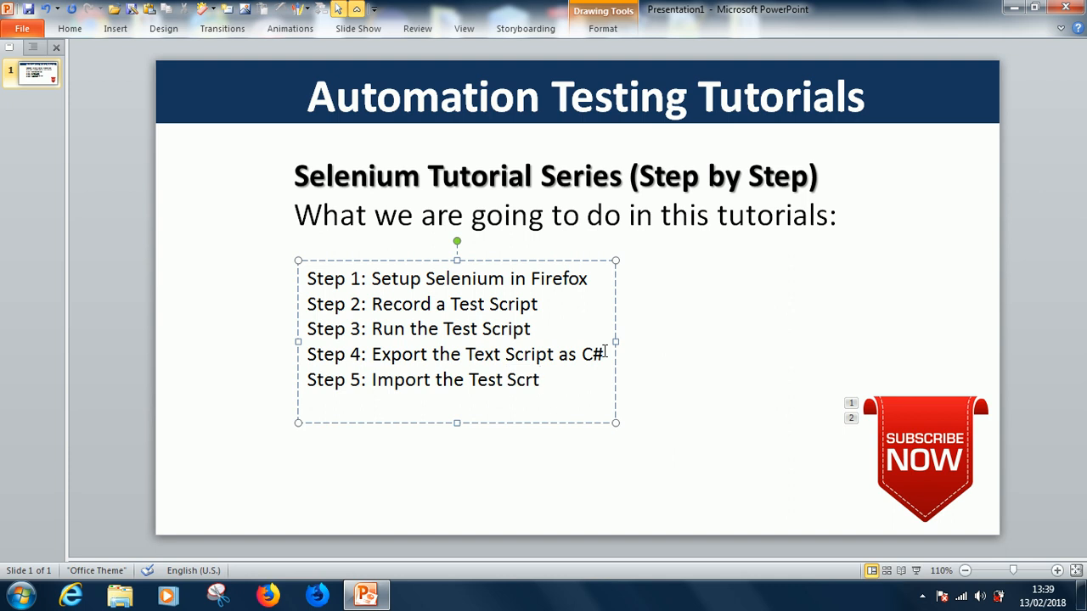
key(BackSpace)
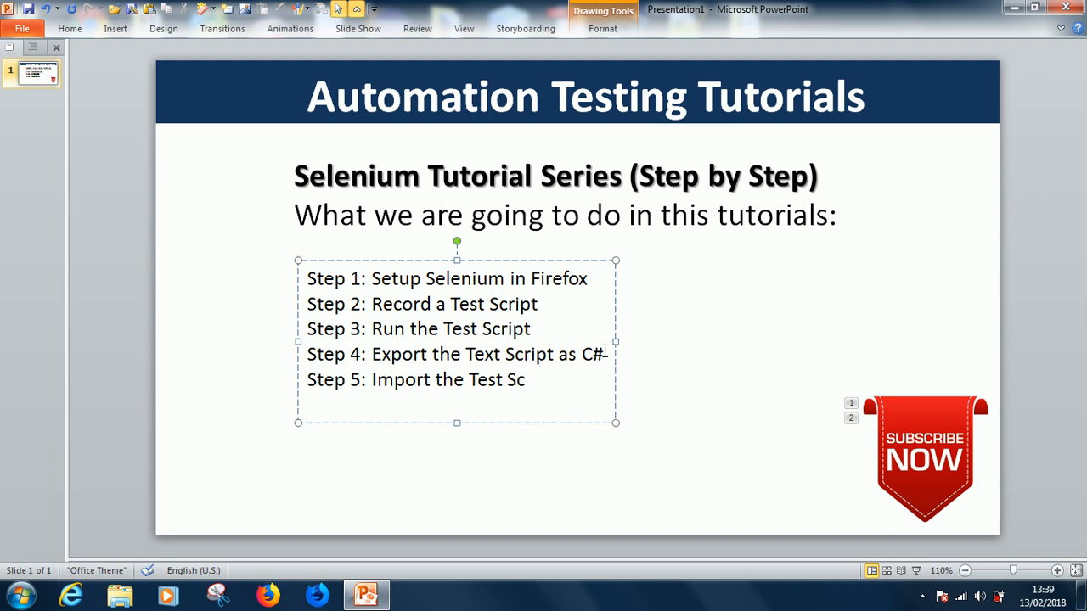
text(ript to Visual)
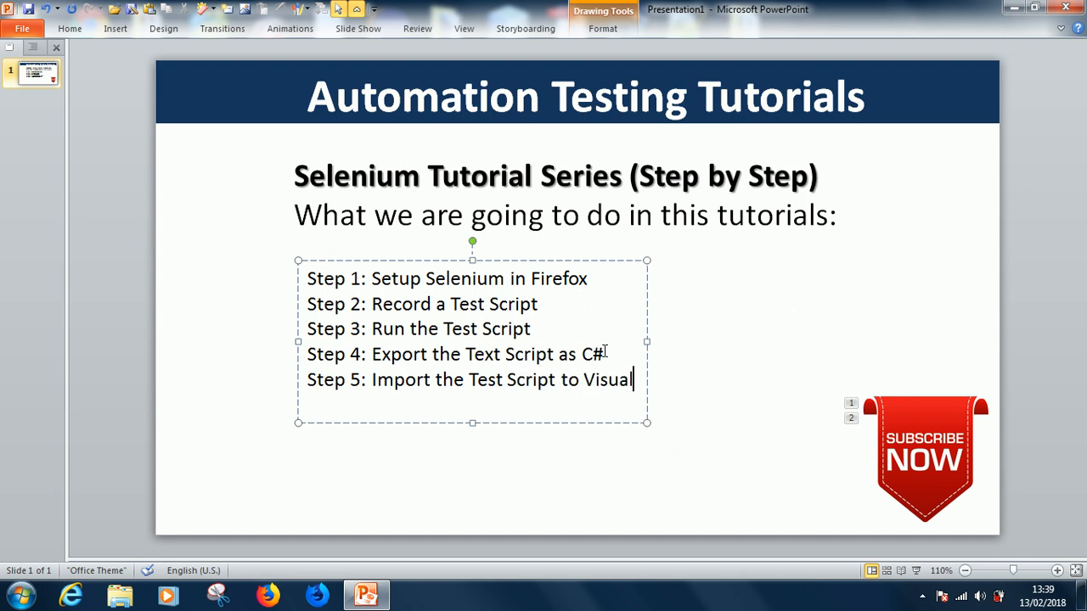
text(Stu)
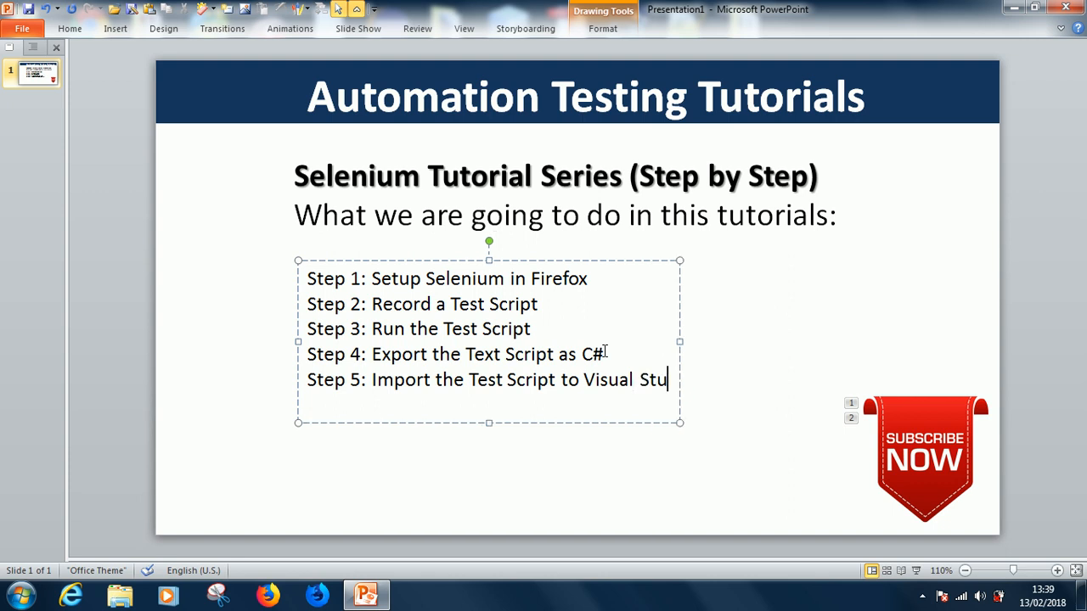
text(dio)
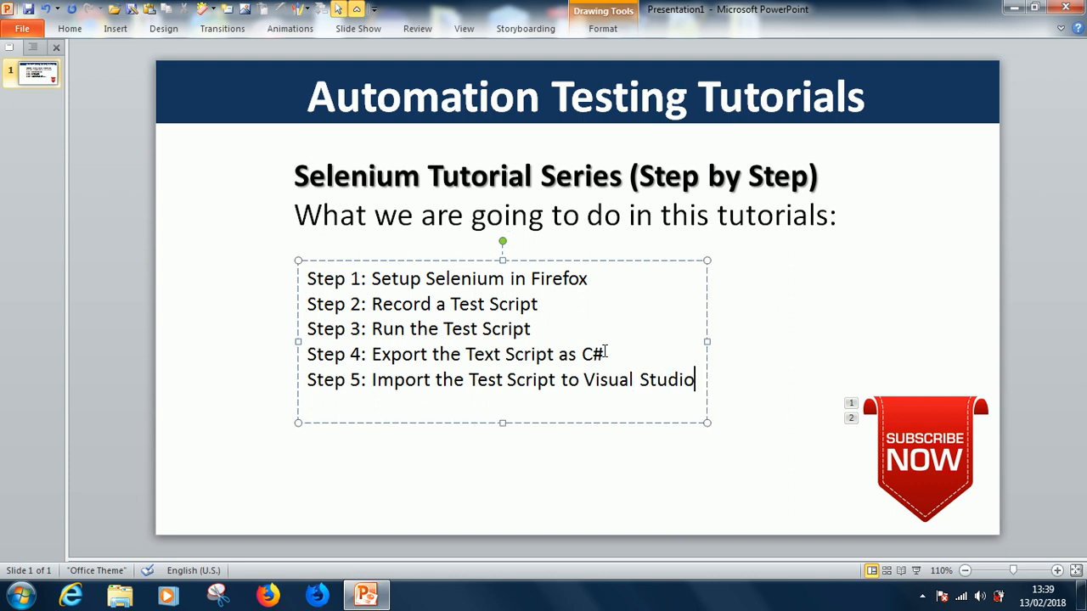
key(enter)
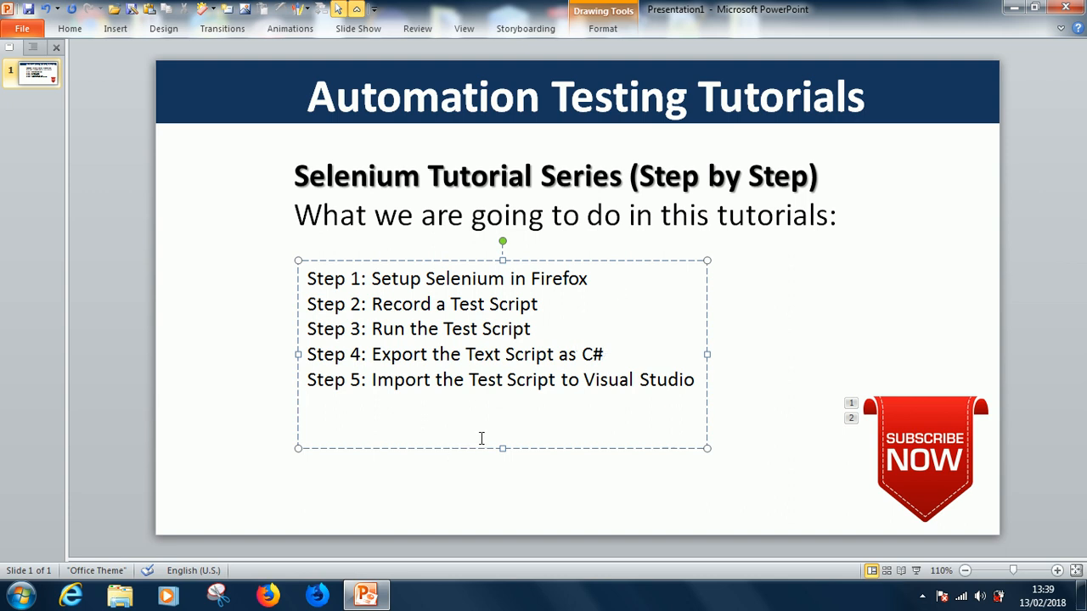
Add the line 'Step 6: Compile and Run the Test Script'.
text(Step 6: Ru)
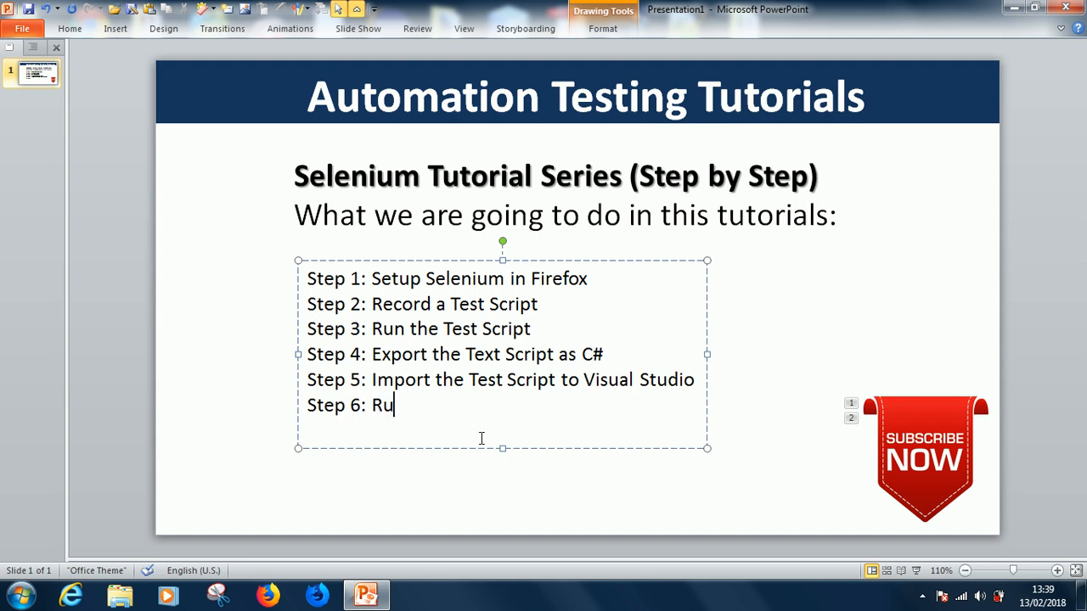
key(BackSpace)
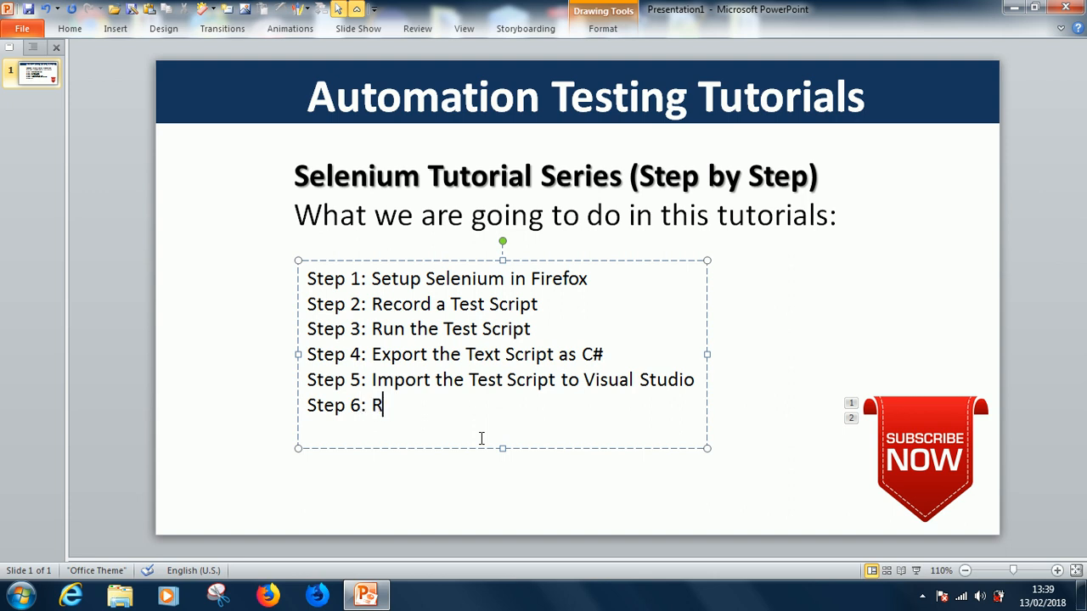
text(ompile a)
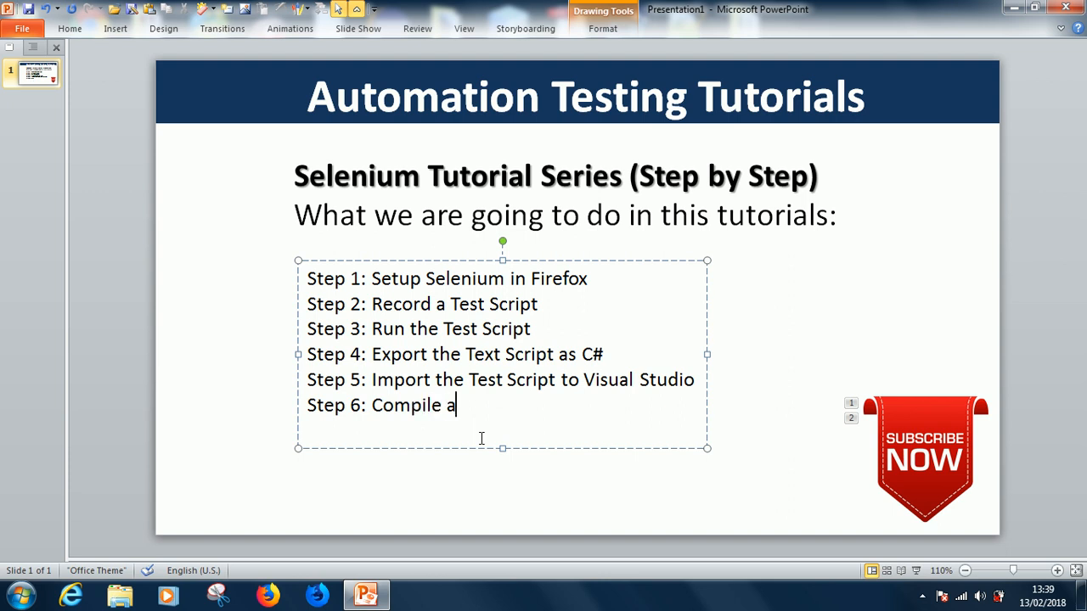
text(nd Rung the T)
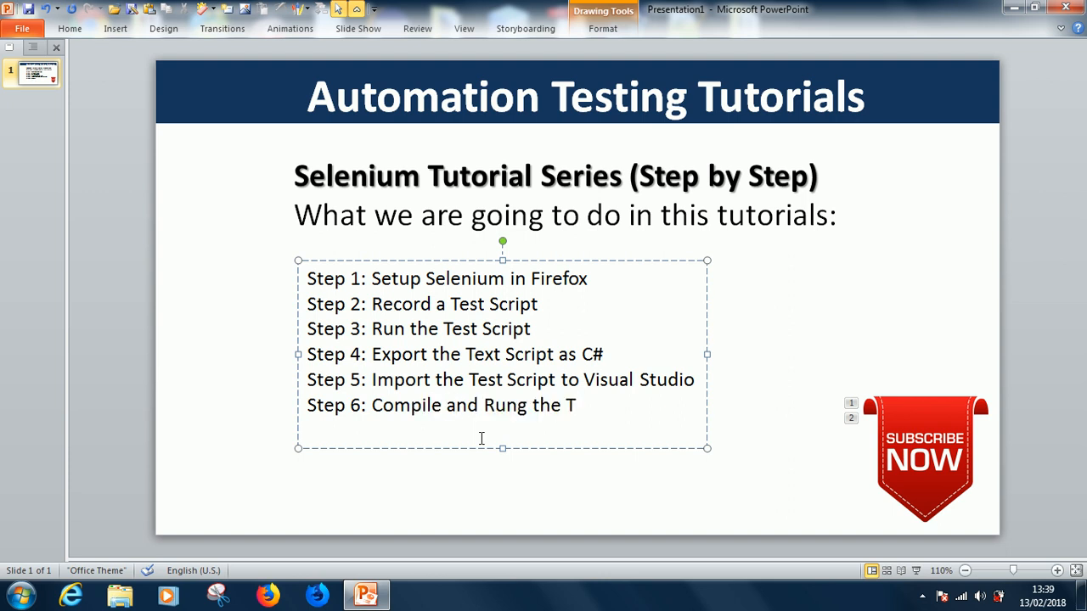
text(est Script)
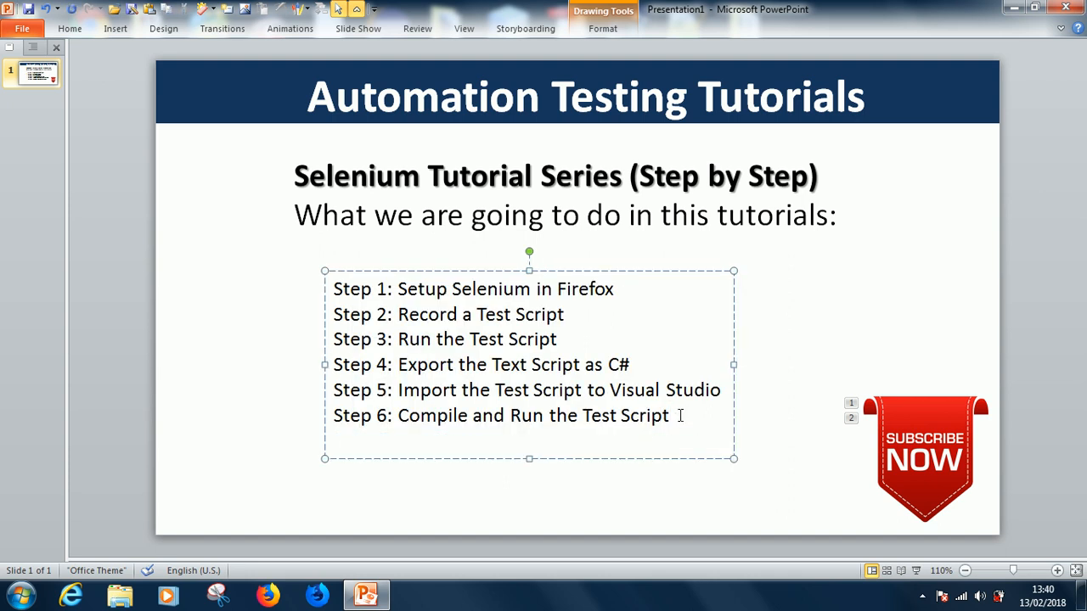
Add the final line 'Step 7: Edit the Test Script', correcting the mistyped word.
text(Step 8)
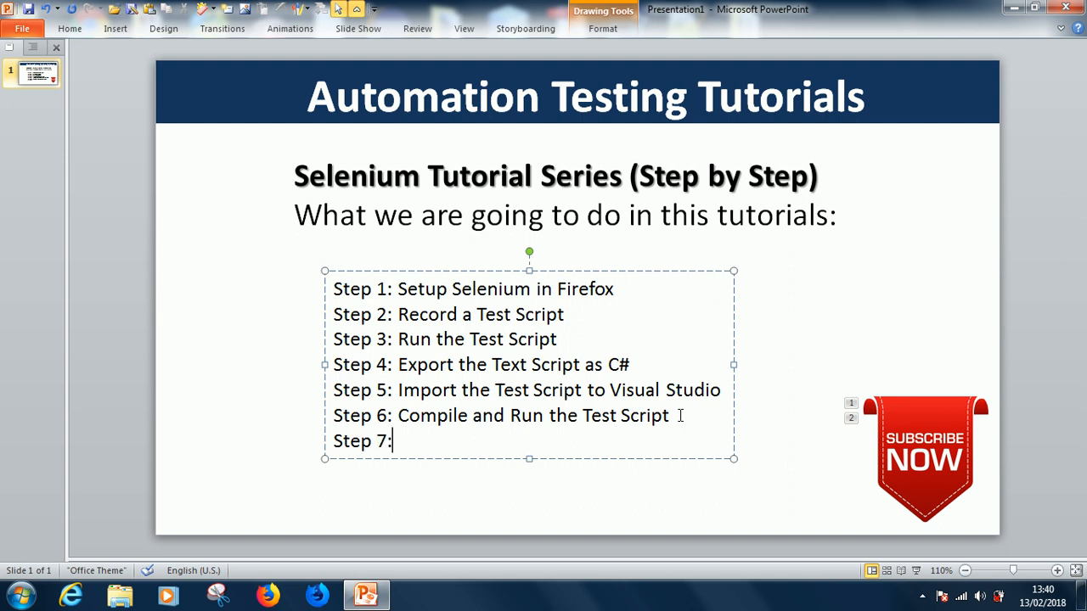
text(TEwt)
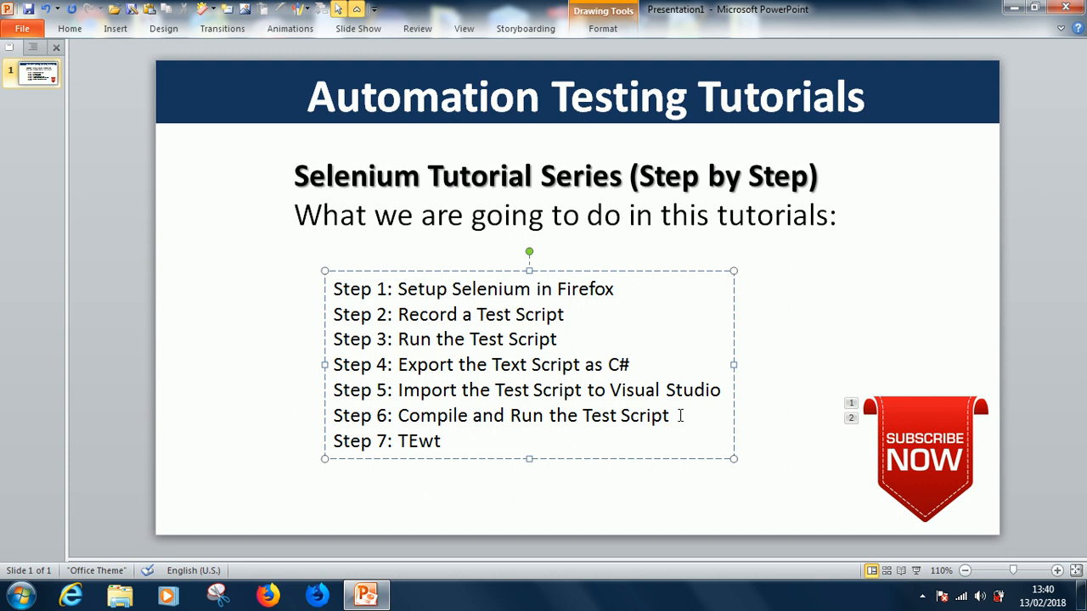
key(BackSpace)
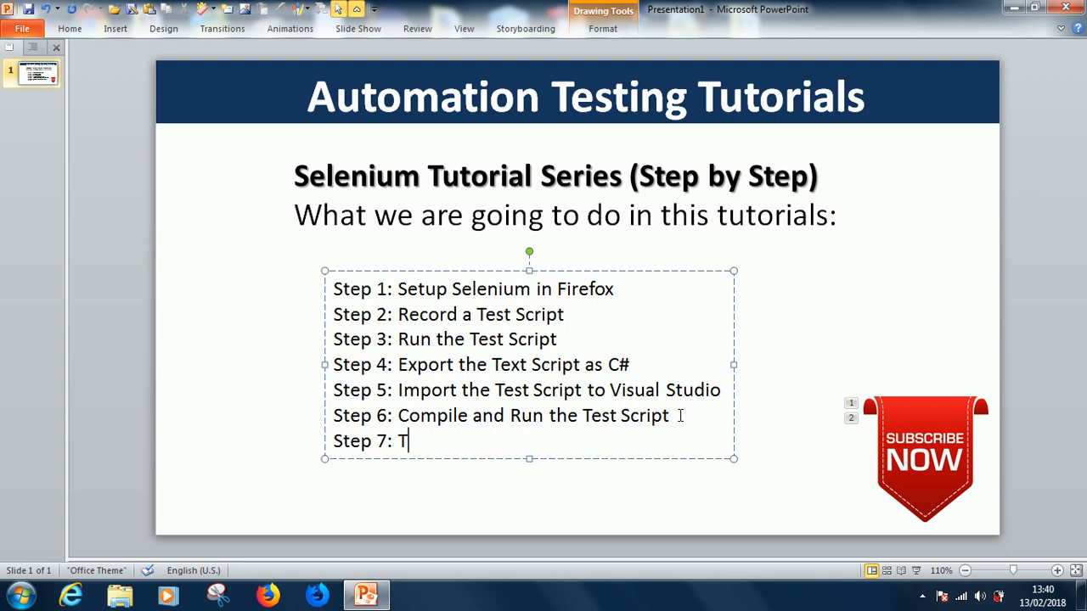
key(backspace)
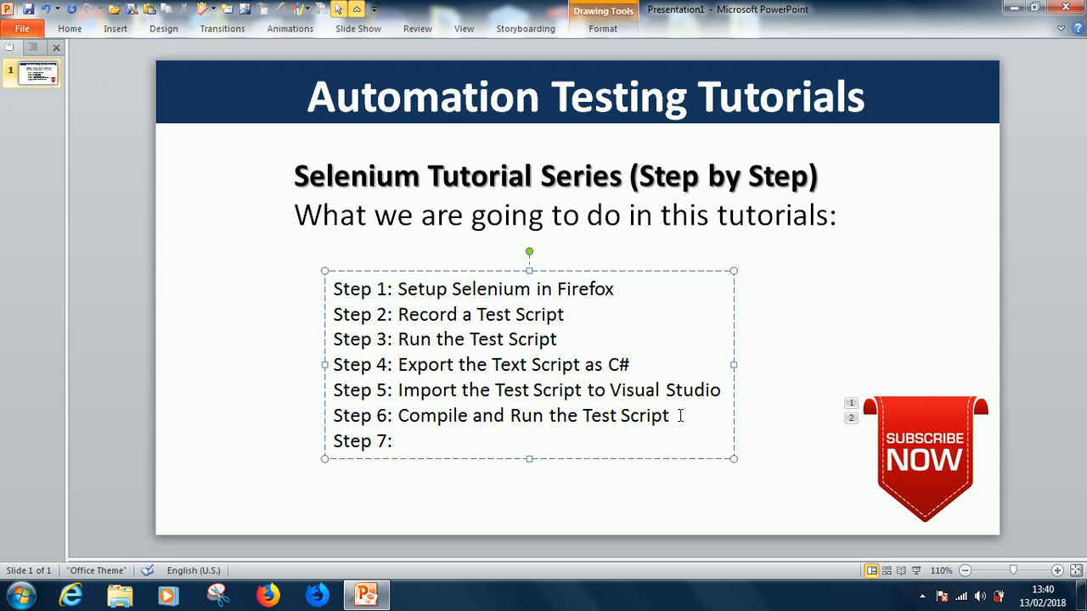
text(Edit te)
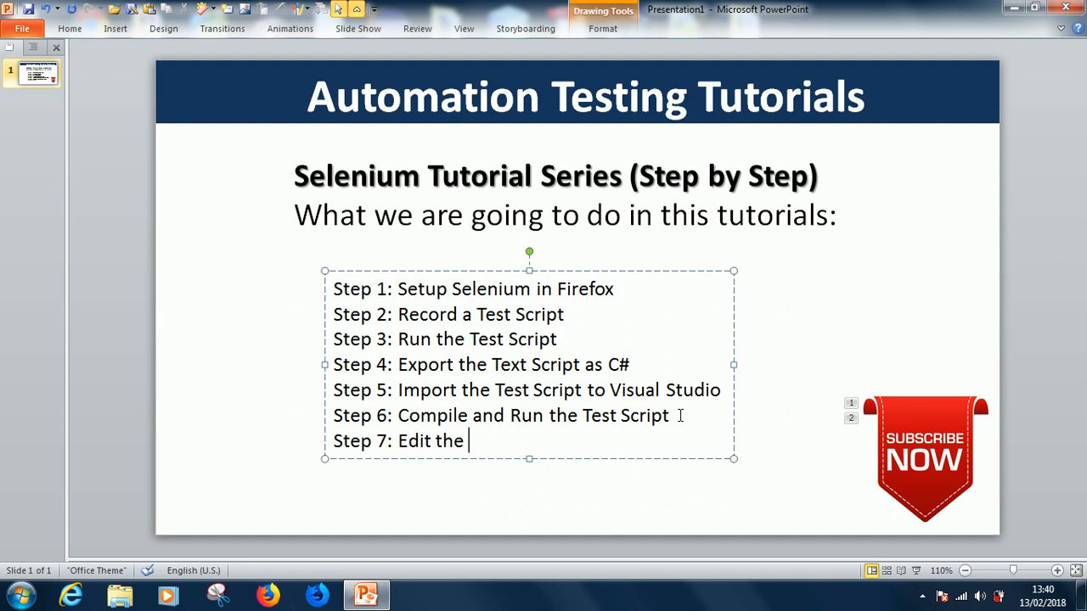
text(Test Scr)
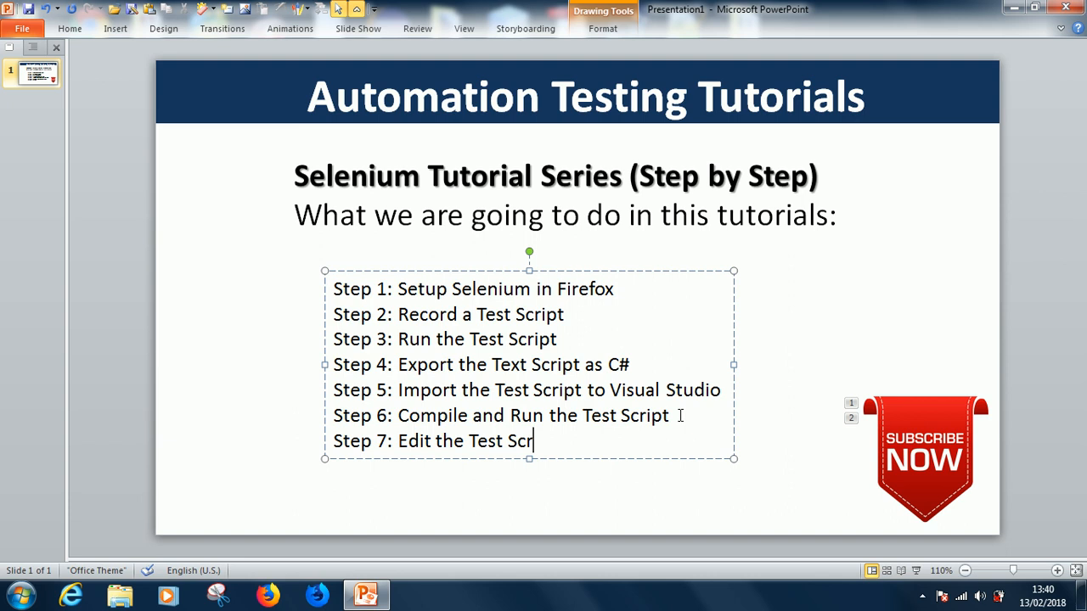
text(ipt)
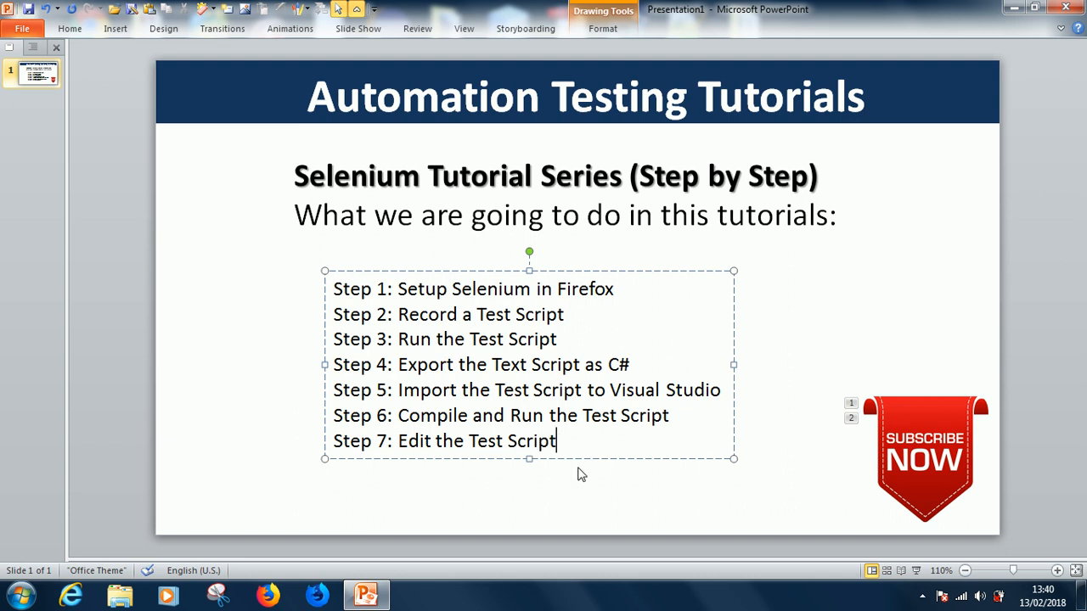
mouse_move(569, 458)
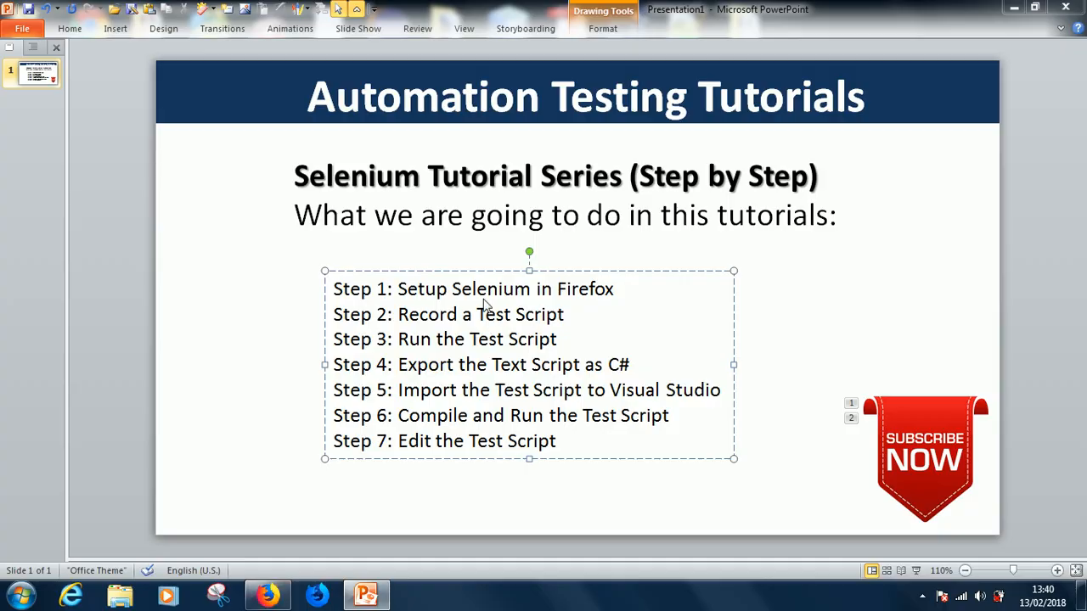
Return to the presentation and select the whole Step 1 line.
click(268, 594)
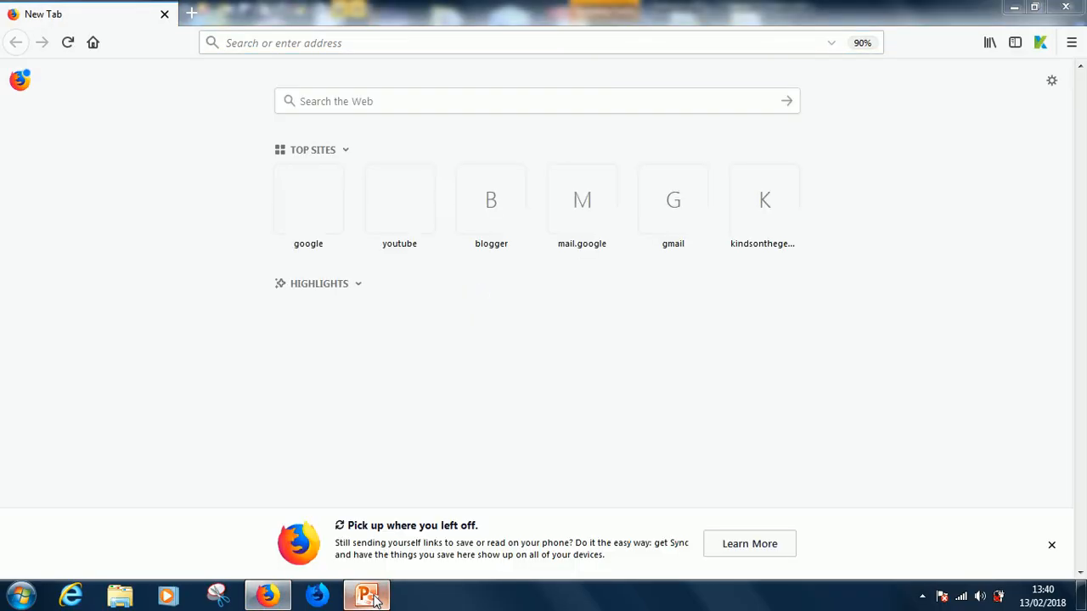
click(367, 595)
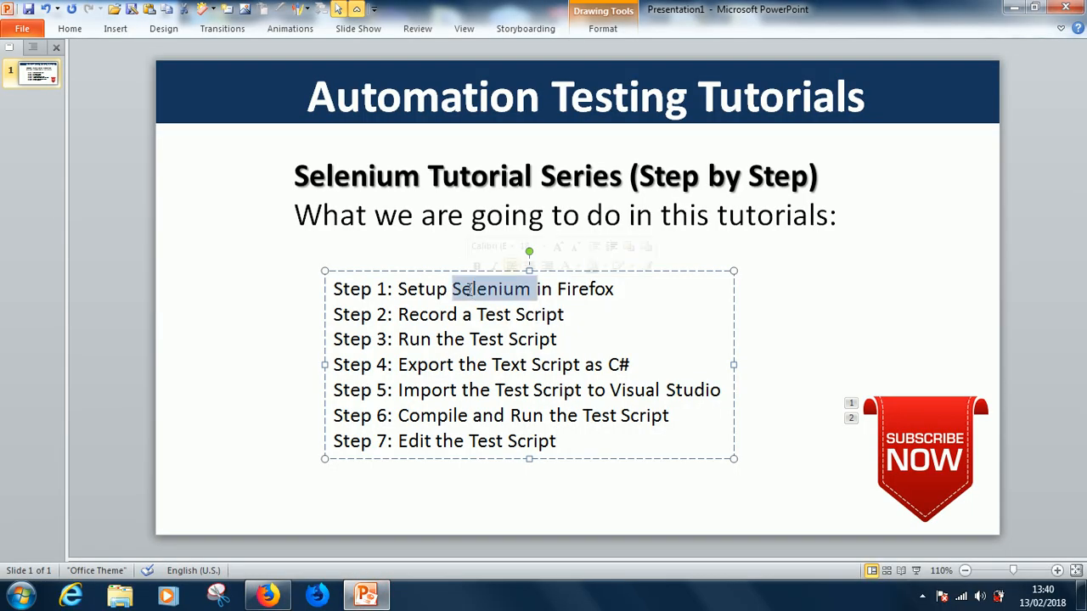
triple_click(472, 289)
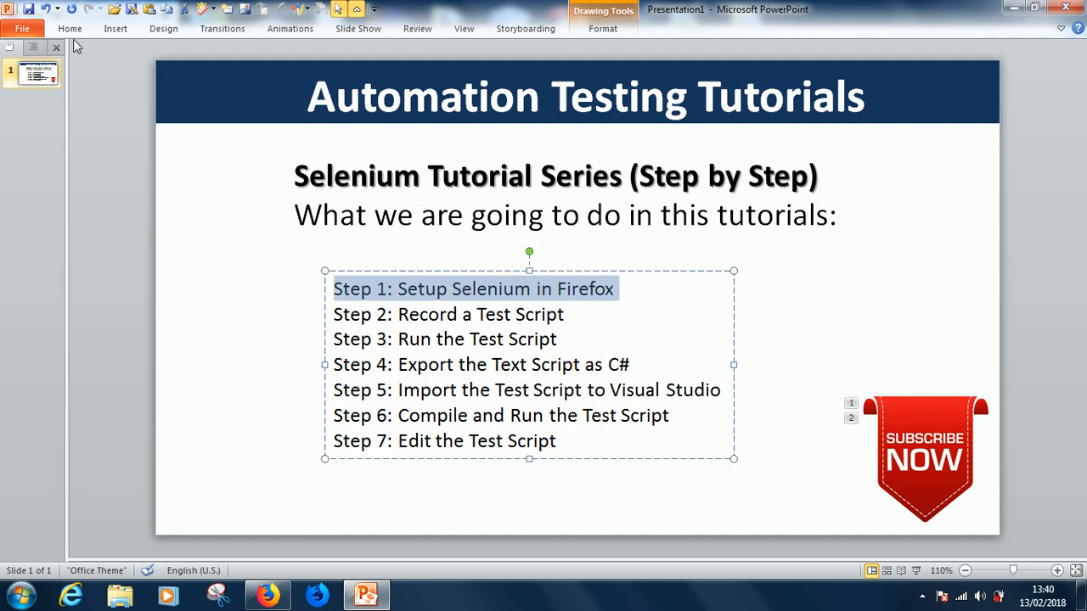
click(70, 27)
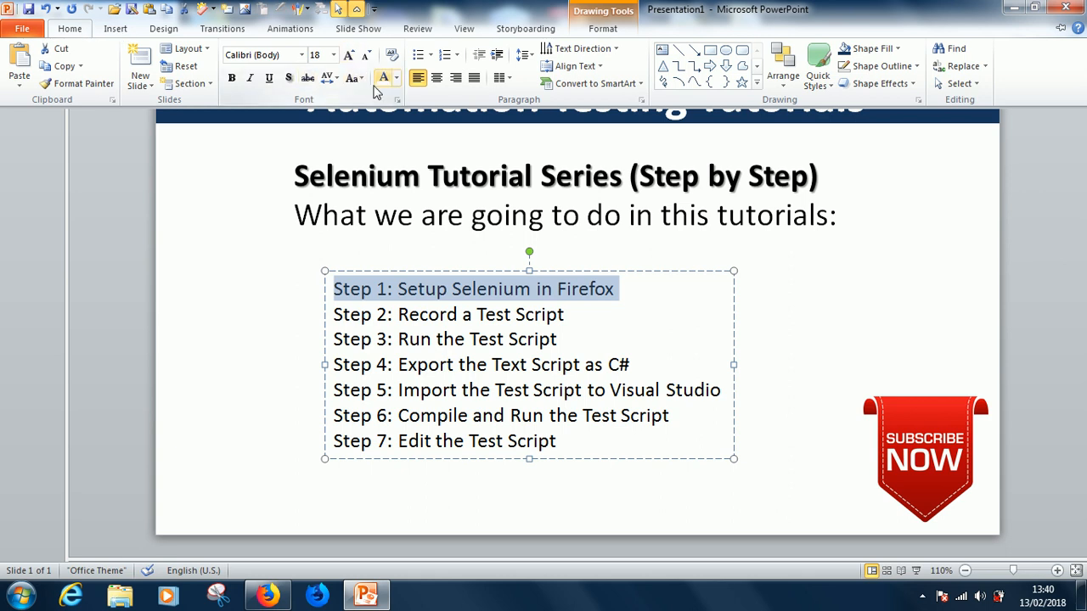
Colour the Step 1 line dark red, then switch over to Firefox.
click(396, 78)
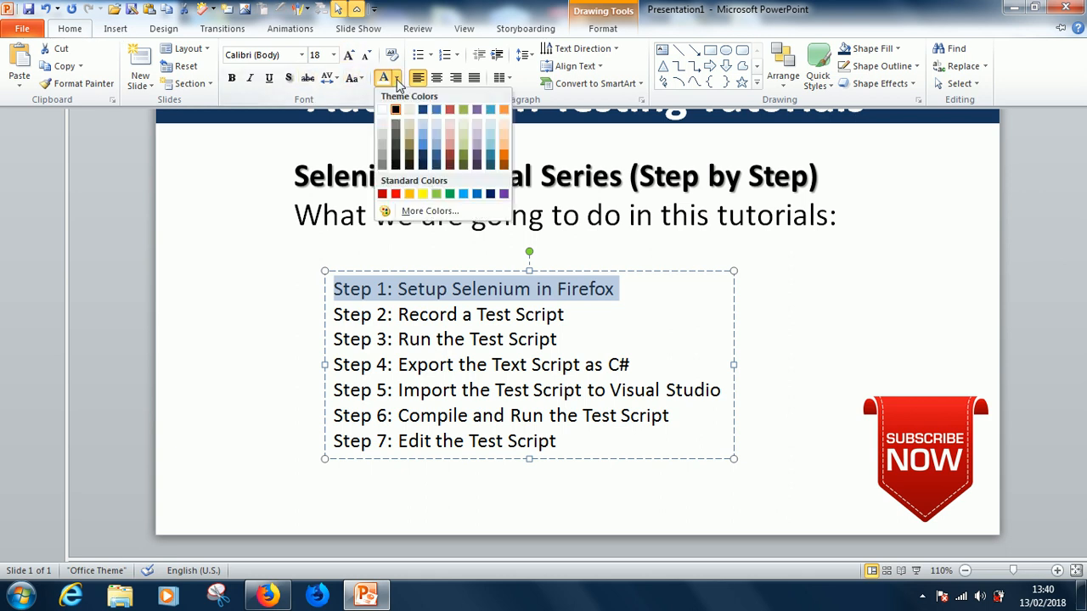
click(384, 194)
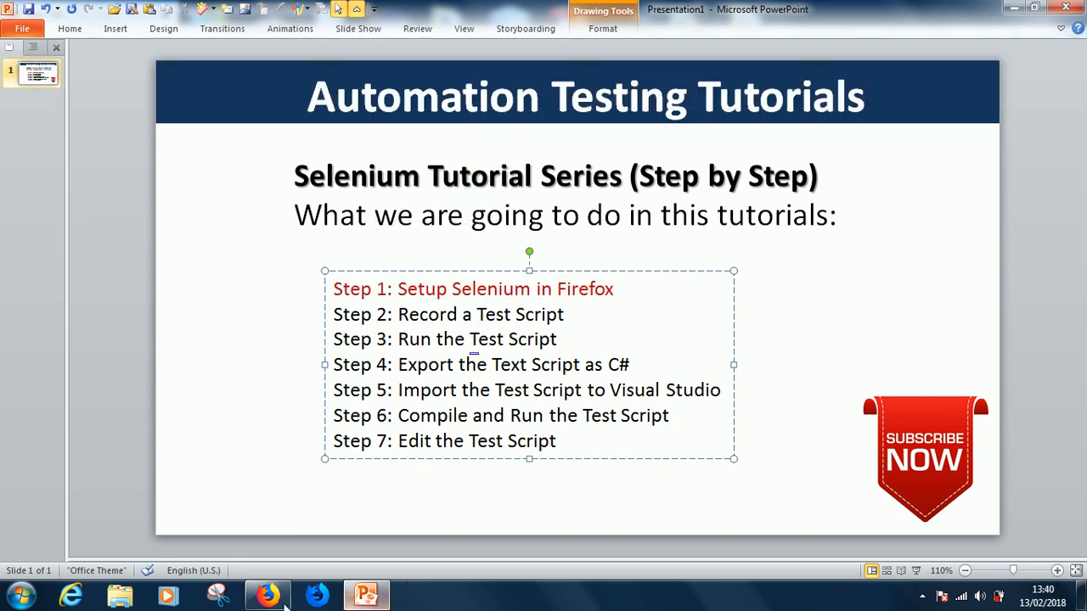
click(268, 594)
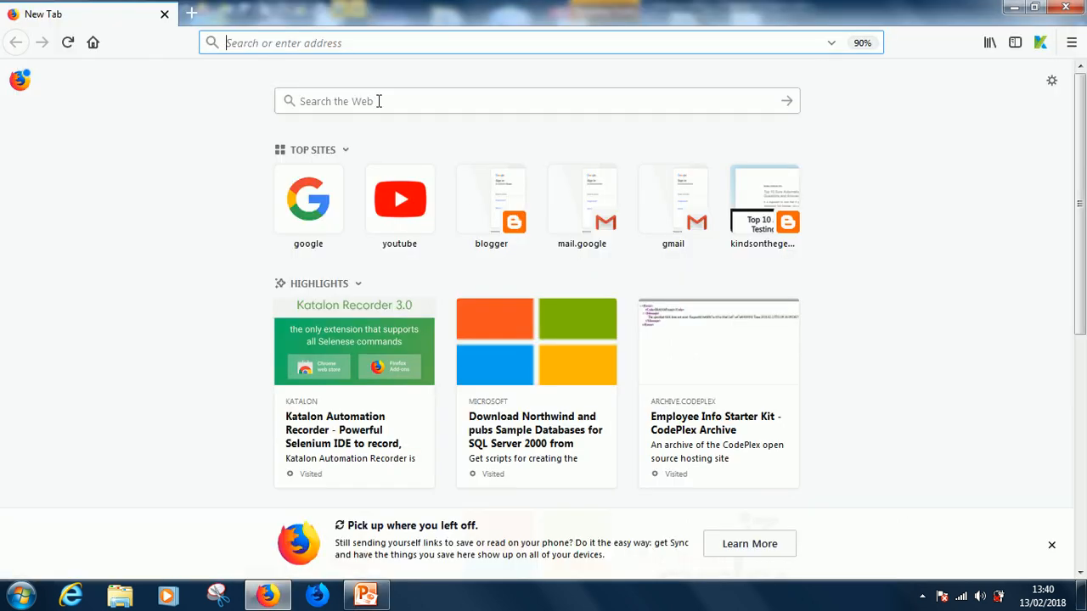
Search Google for 'selenuim plugin' from the new tab.
text(selenuim p)
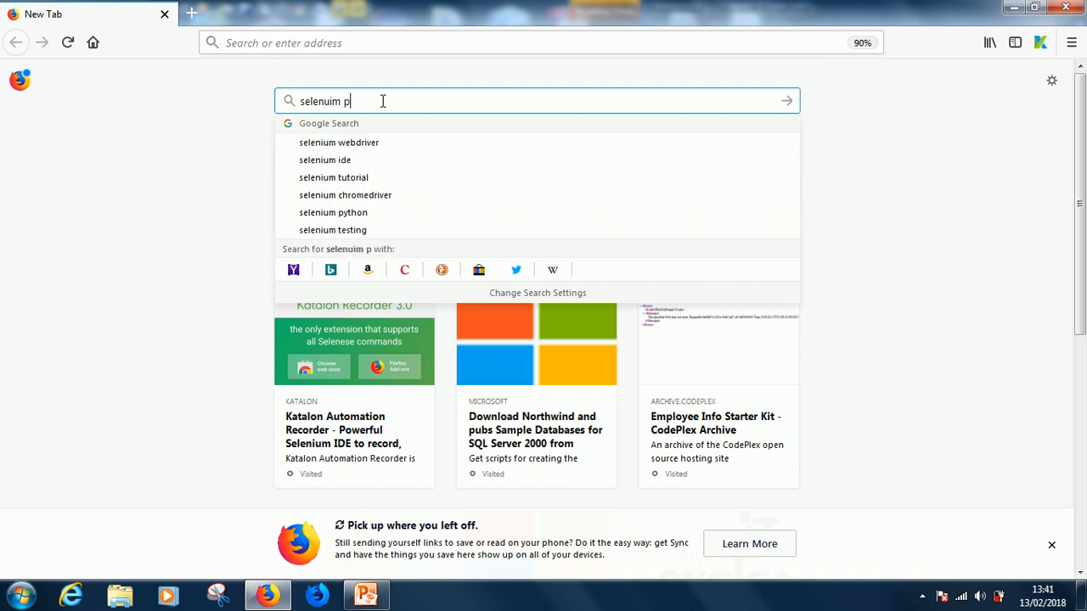
text(lugin)
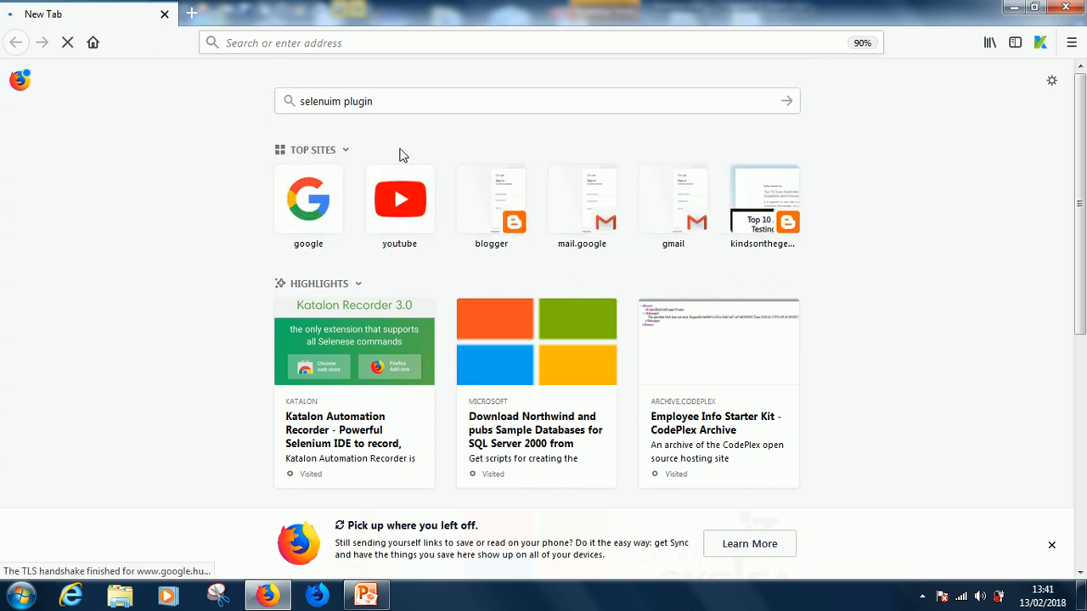
click(787, 100)
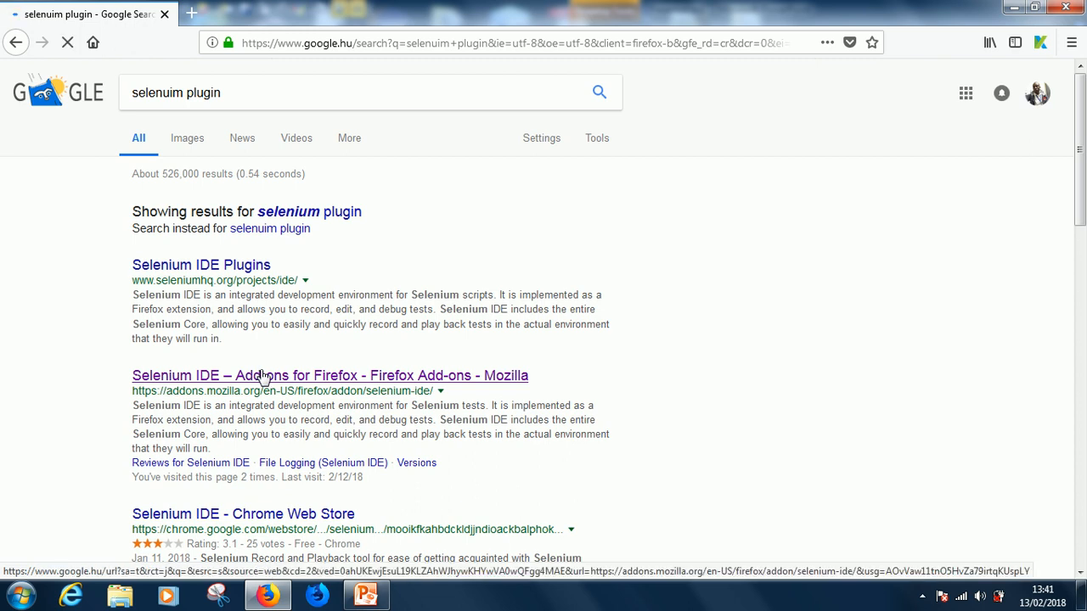
Open the Selenium IDE add-on page from the results to check its compatibility.
click(330, 375)
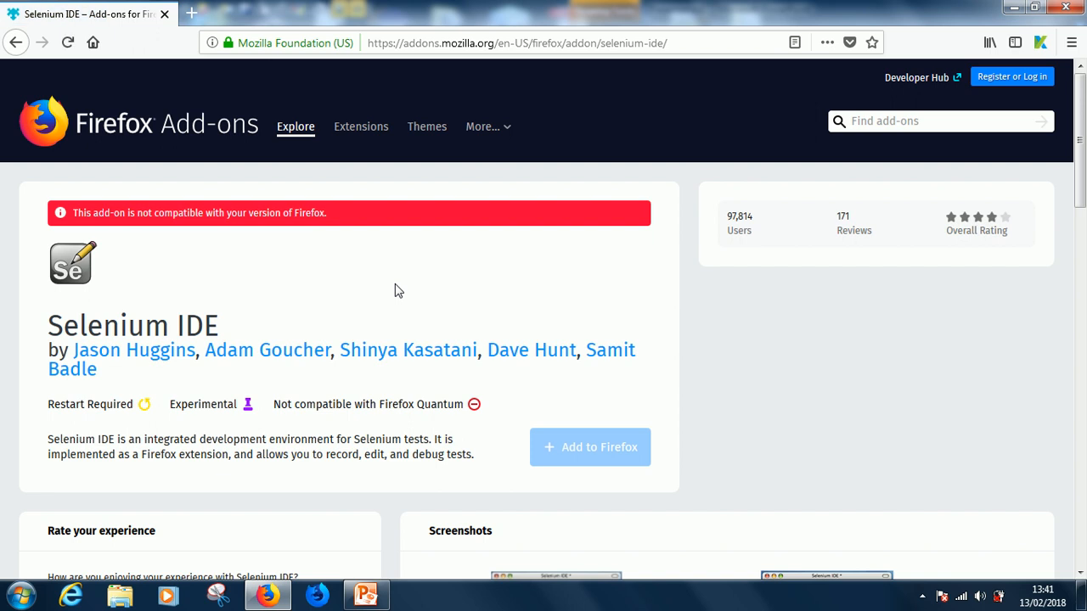
mouse_move(357, 242)
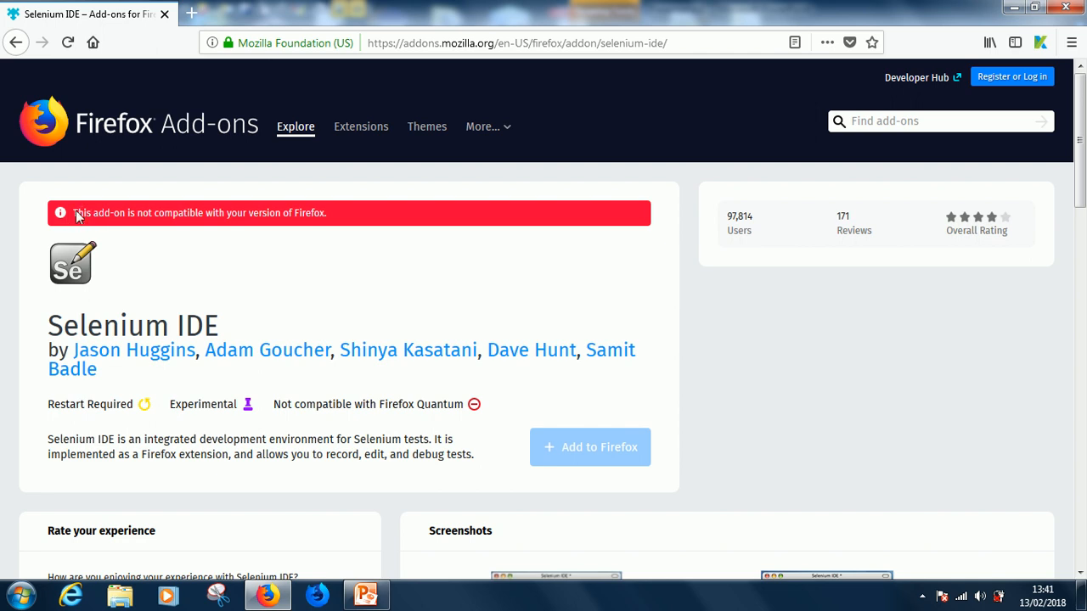
mouse_move(79, 217)
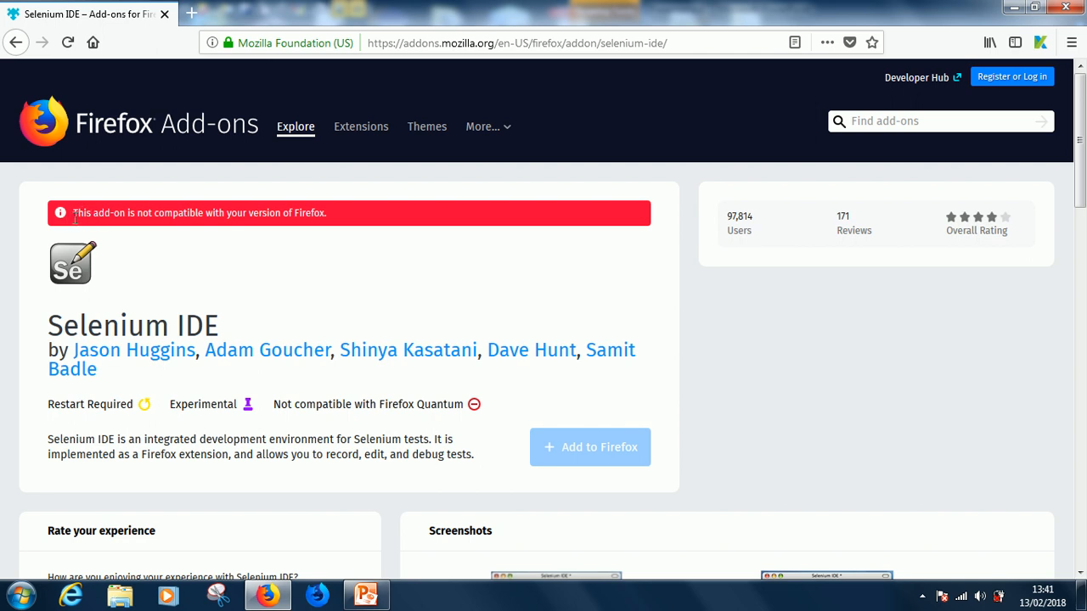
mouse_move(116, 227)
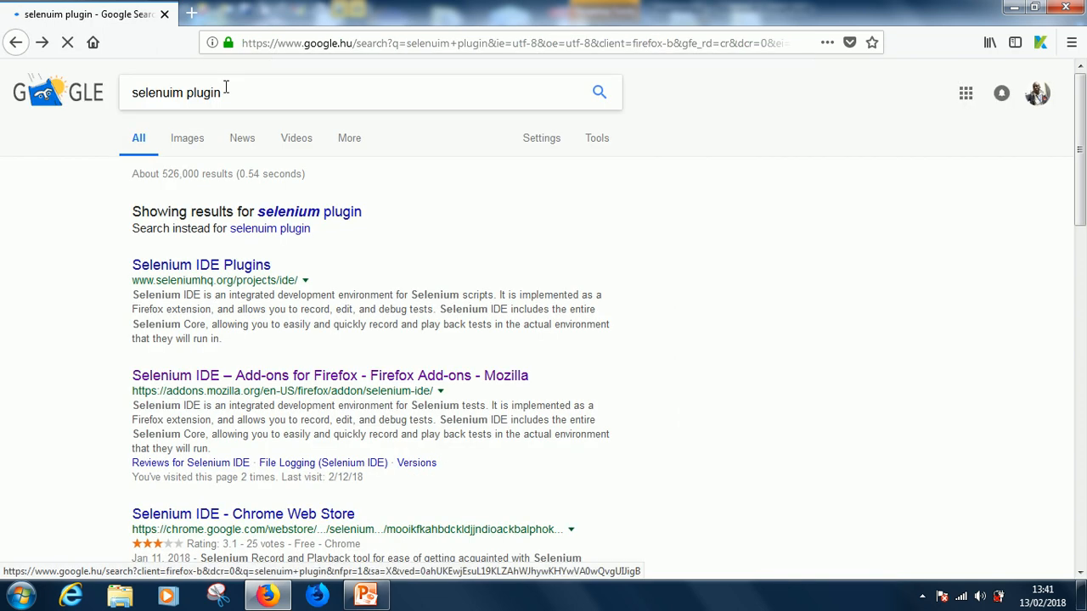
Search for 'selenuim katalon plugin firefox' and open the Katalon Recorder for Firefox 55+ add-on page.
click(195, 92)
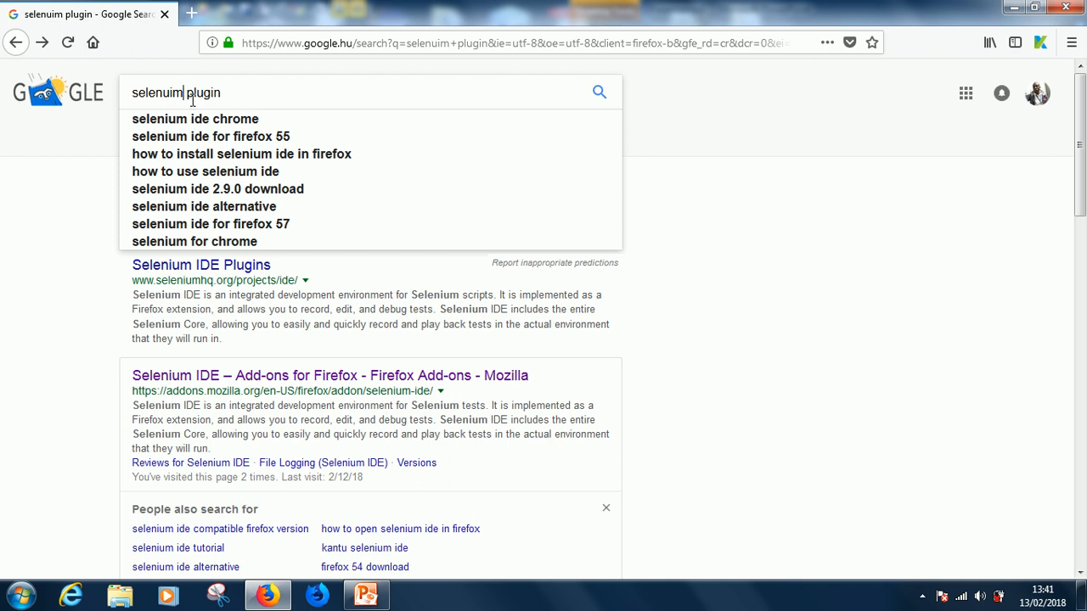
mouse_move(316, 119)
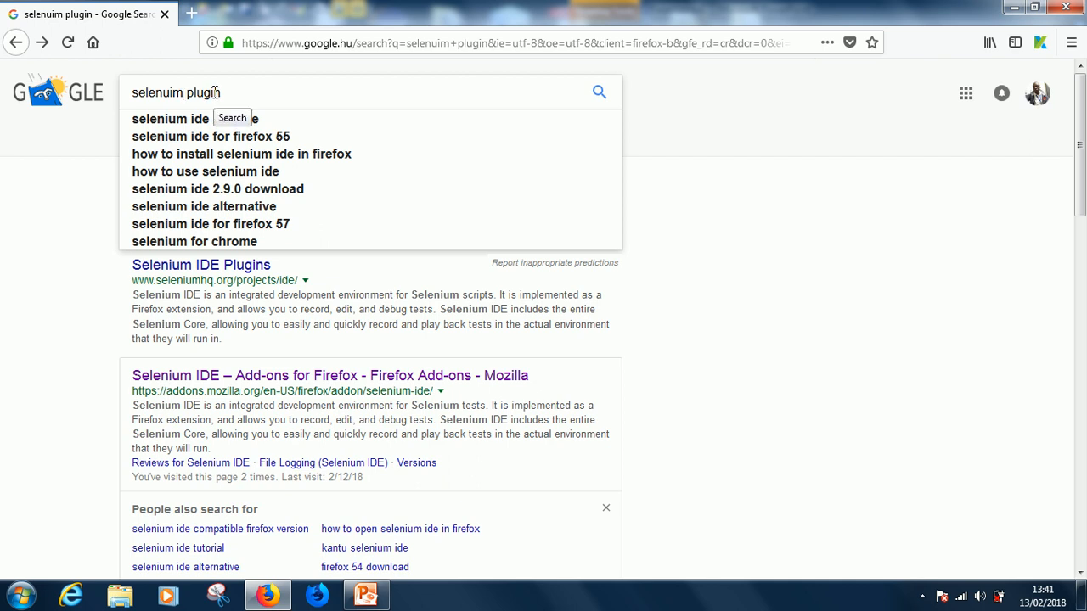
text(katalon)
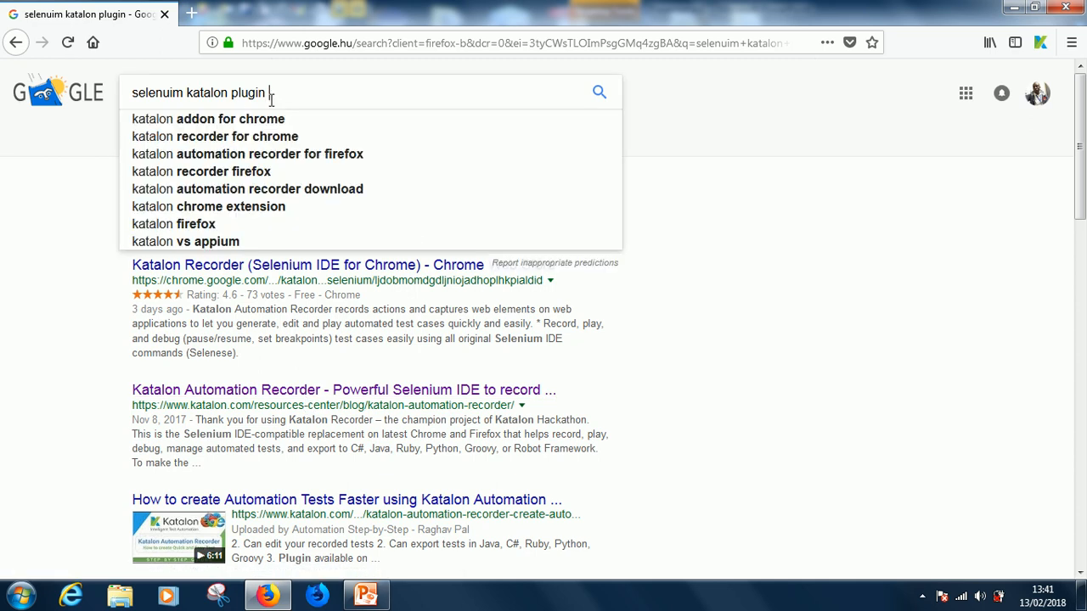
text(firefox)
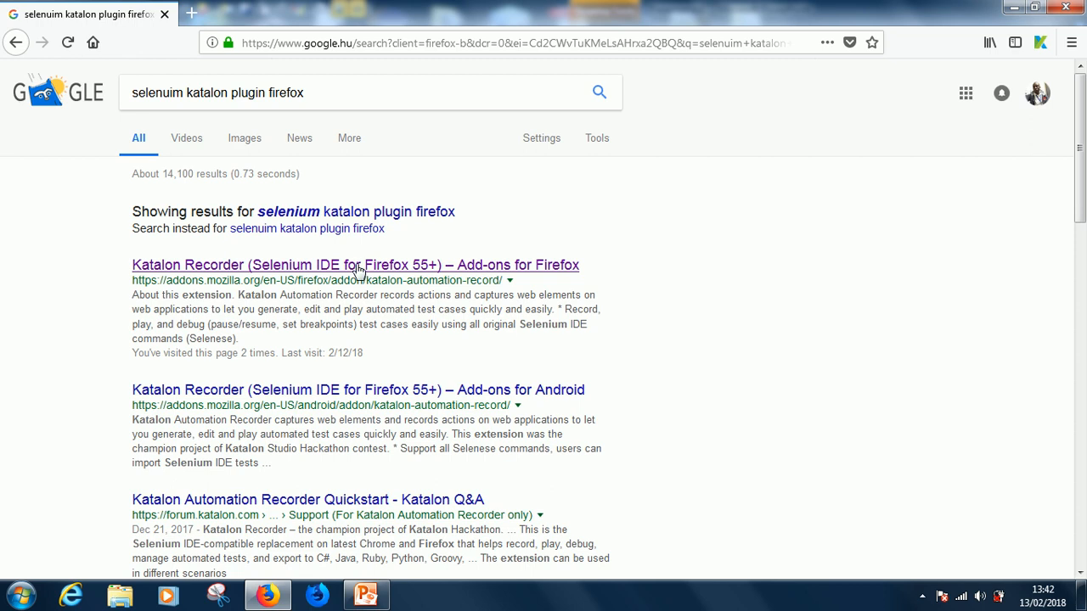
click(355, 265)
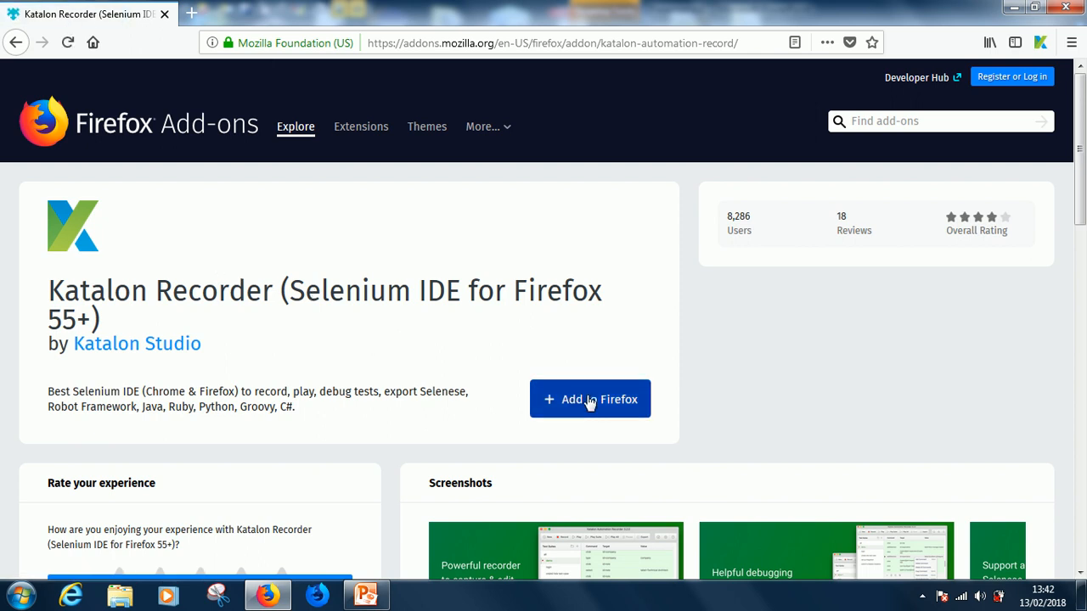
Add Katalon Recorder to Firefox, grant its permissions and dismiss the installed notice.
click(590, 399)
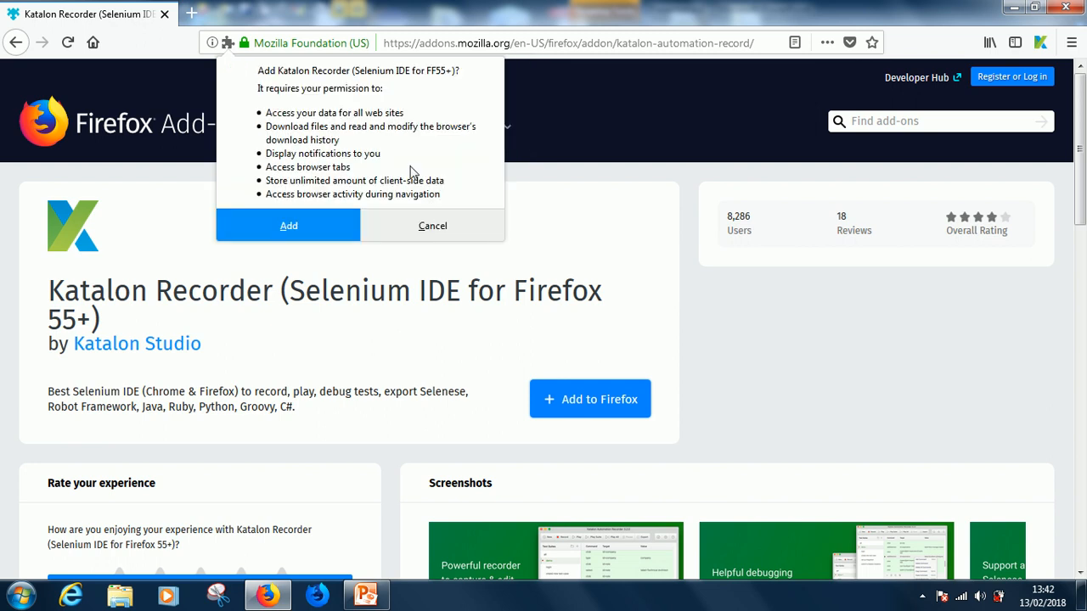
click(289, 225)
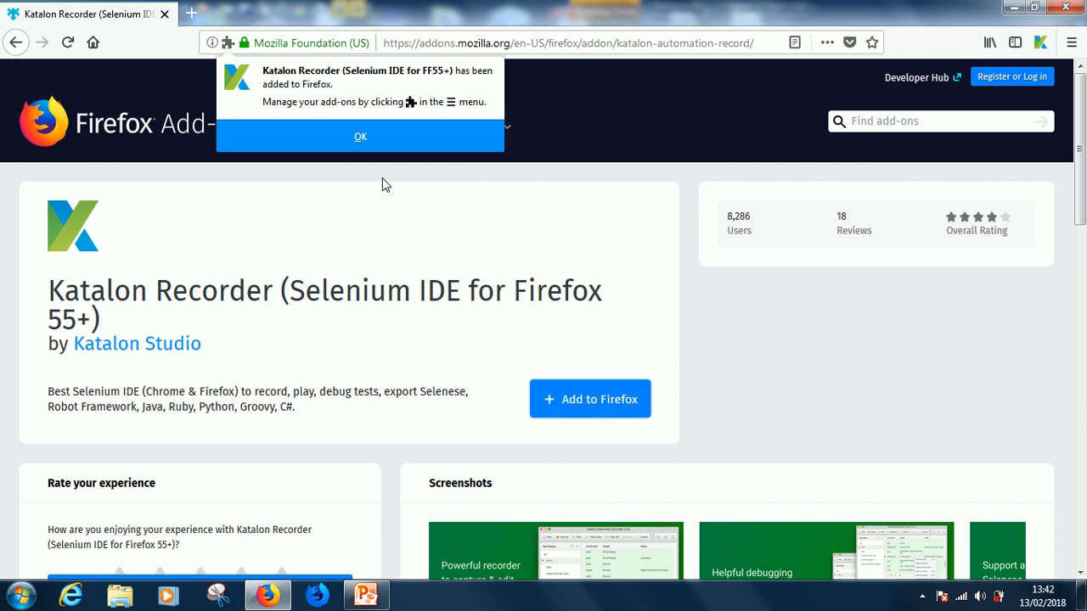
mouse_move(360, 136)
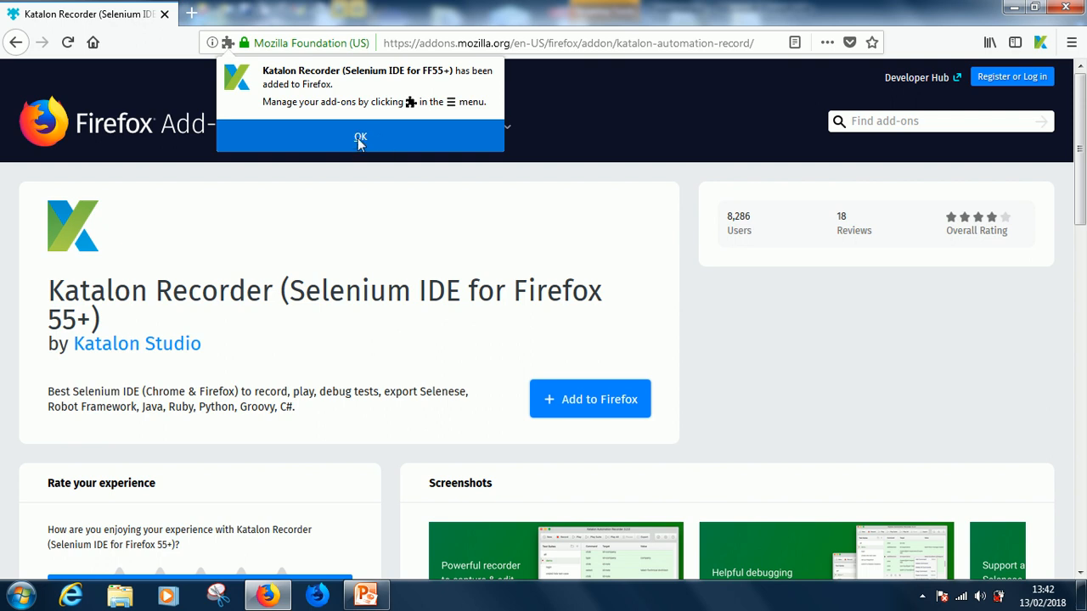
click(360, 138)
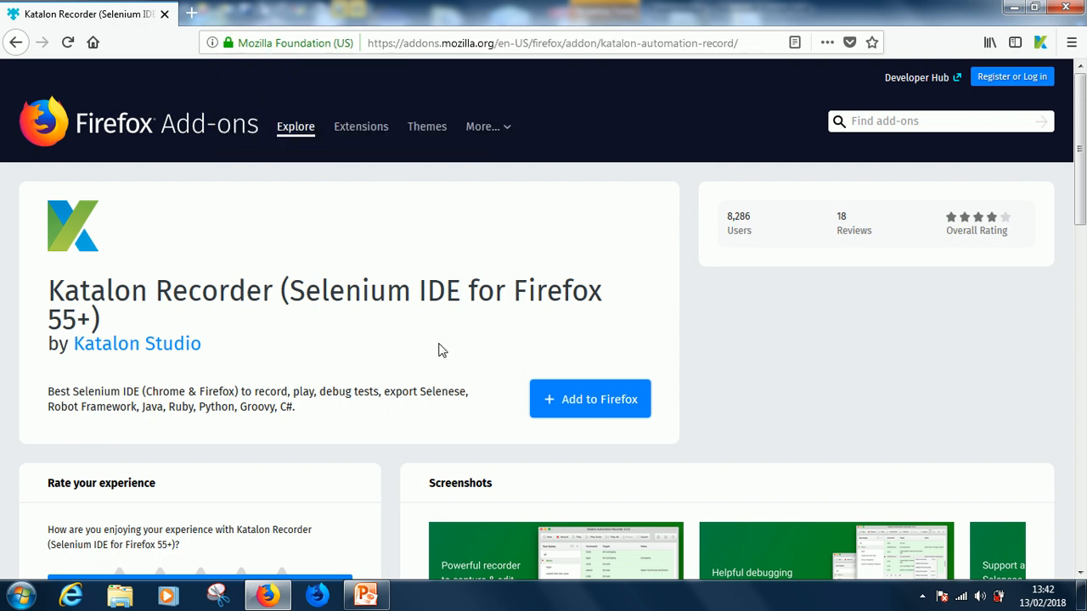
mouse_move(289, 319)
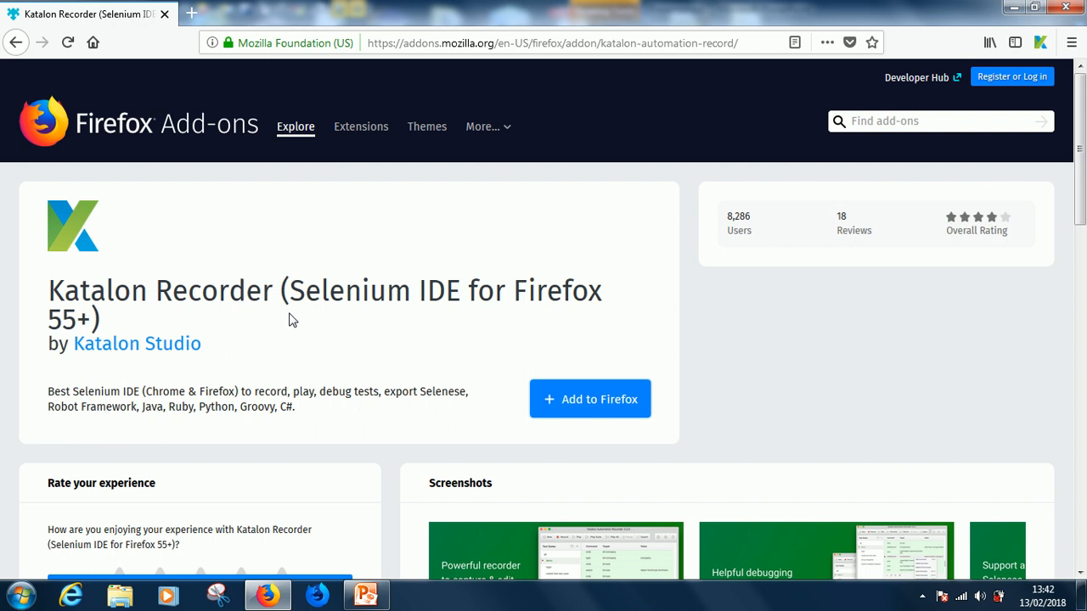
click(366, 595)
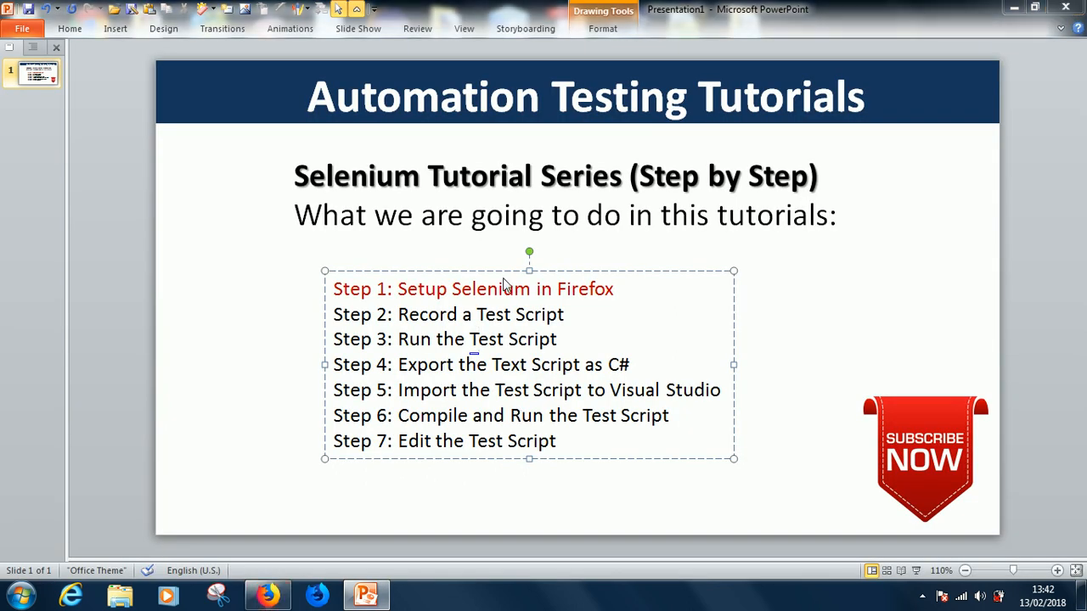
click(267, 594)
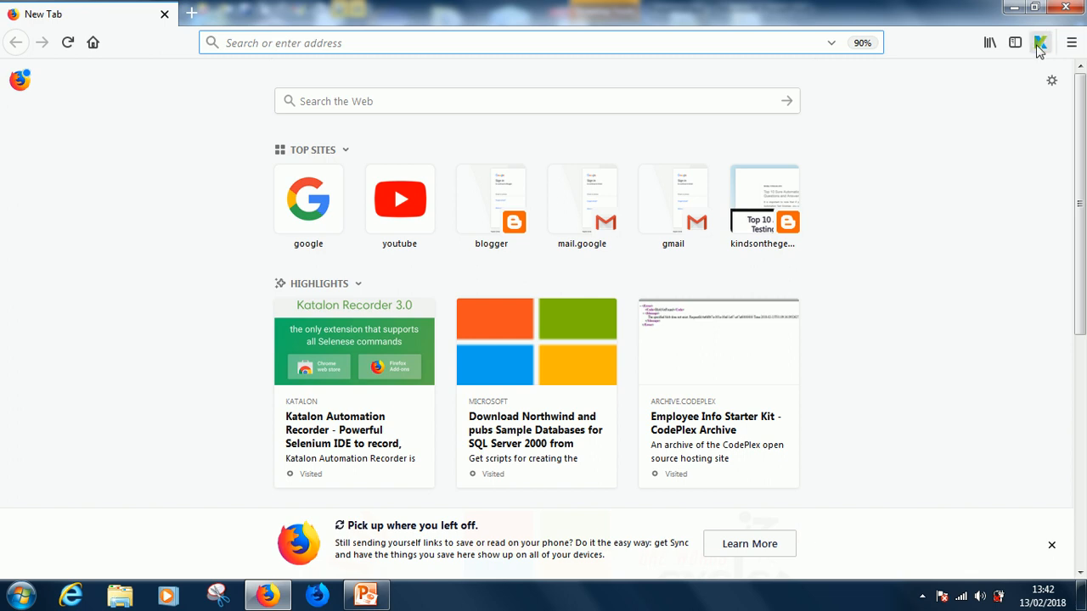
mouse_move(1039, 43)
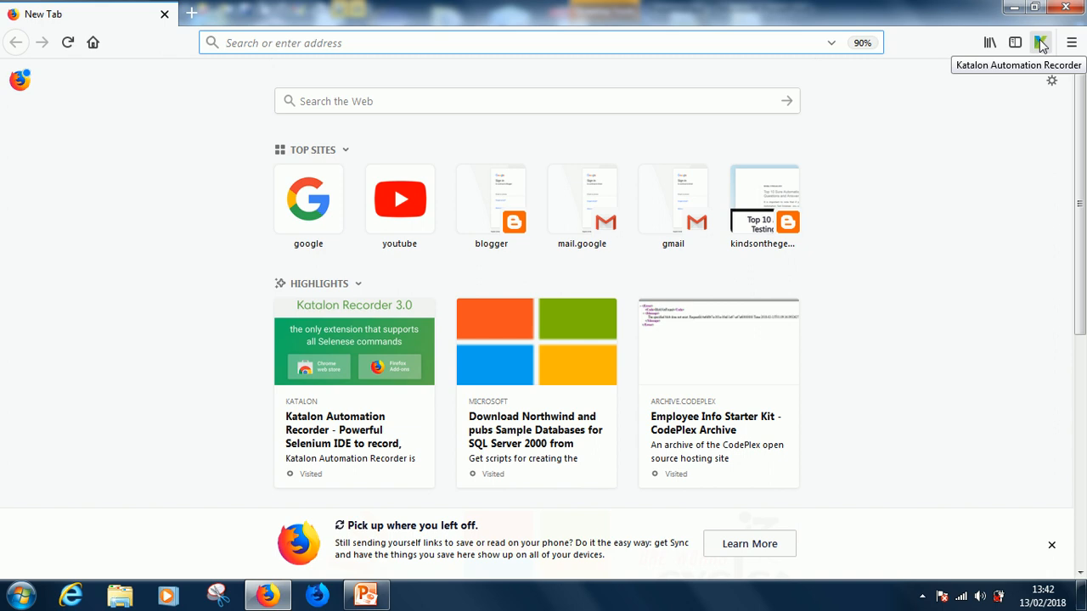
mouse_move(1039, 44)
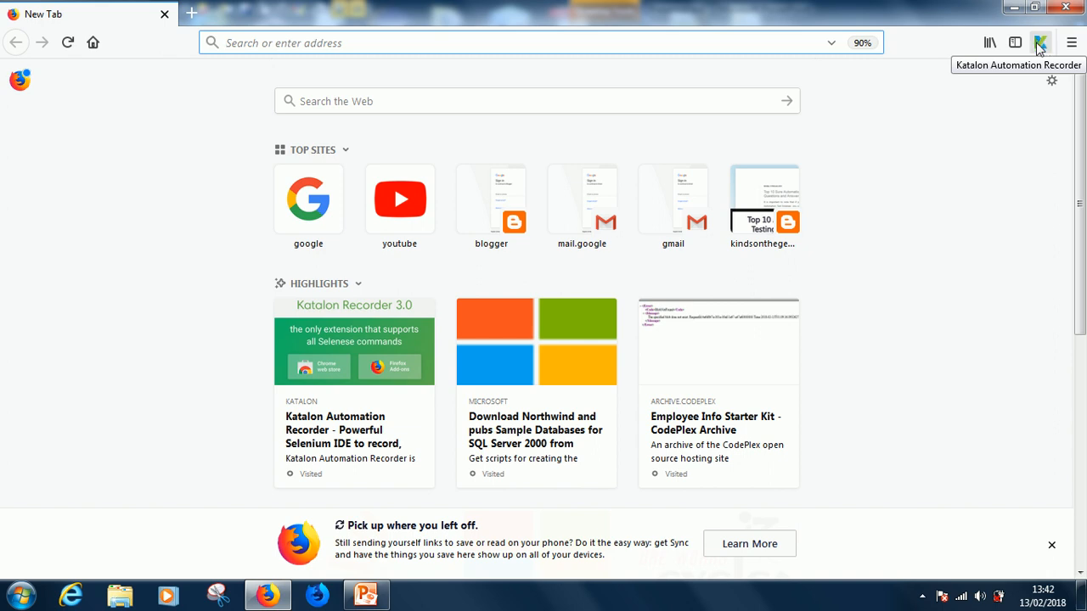
mouse_move(1043, 52)
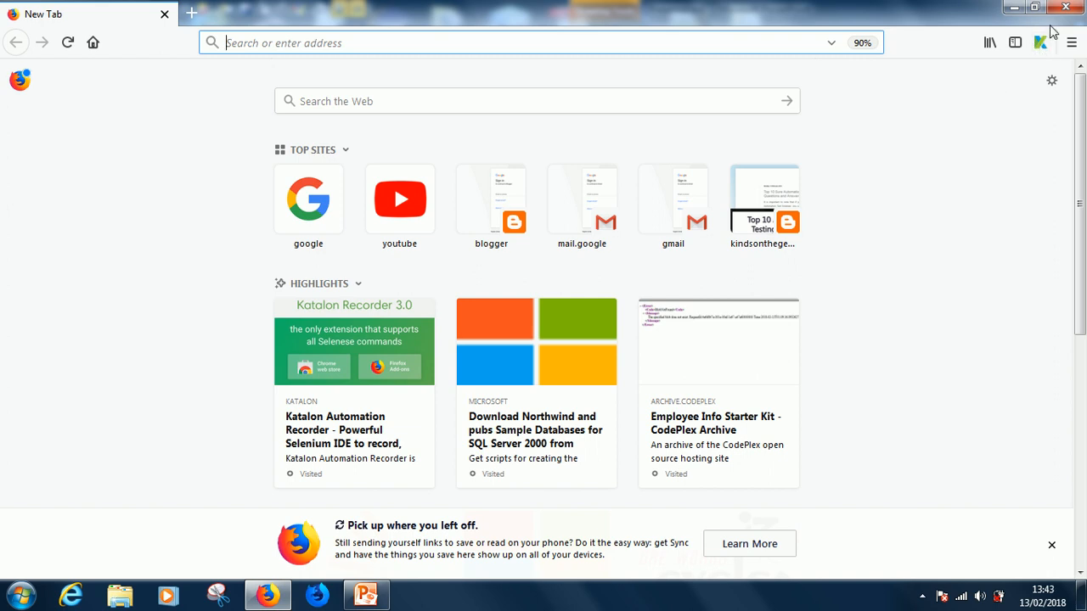
mouse_move(1029, 68)
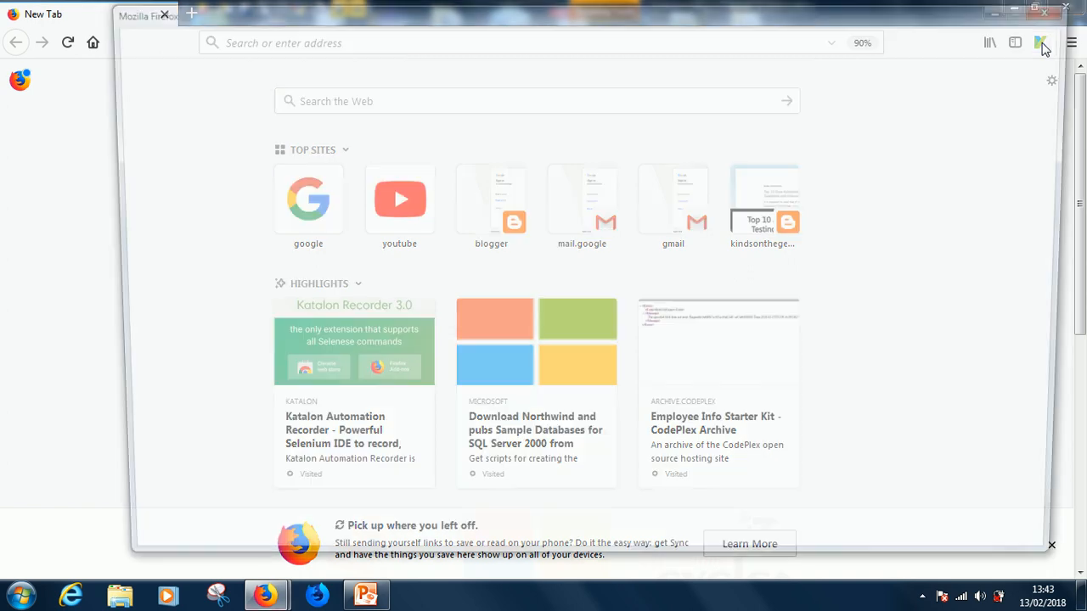
Launch Katalon Automation Recorder from the Firefox toolbar icon.
click(1040, 42)
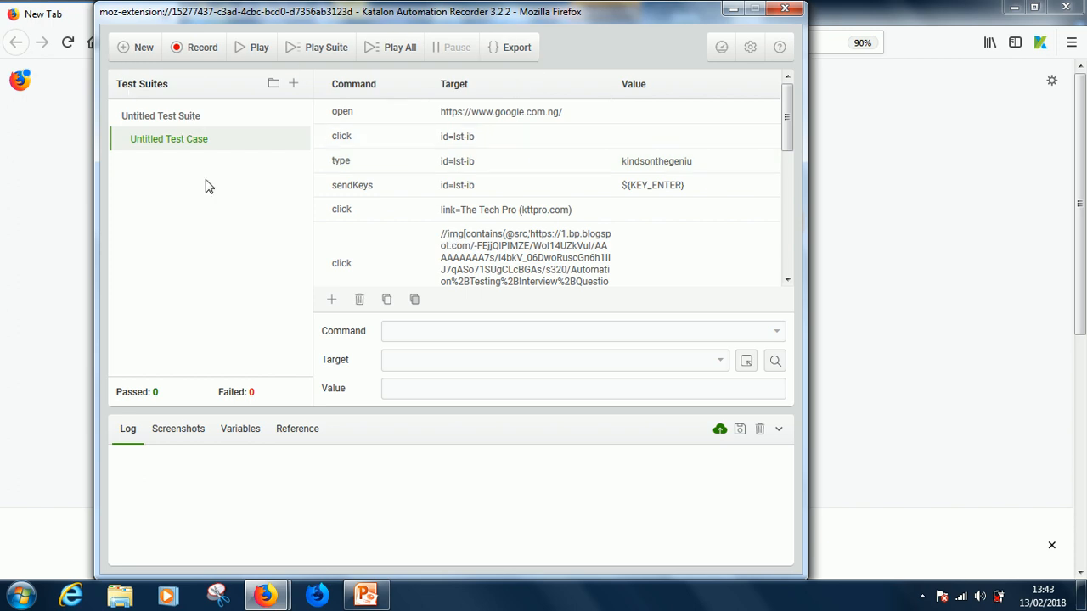
mouse_move(392, 104)
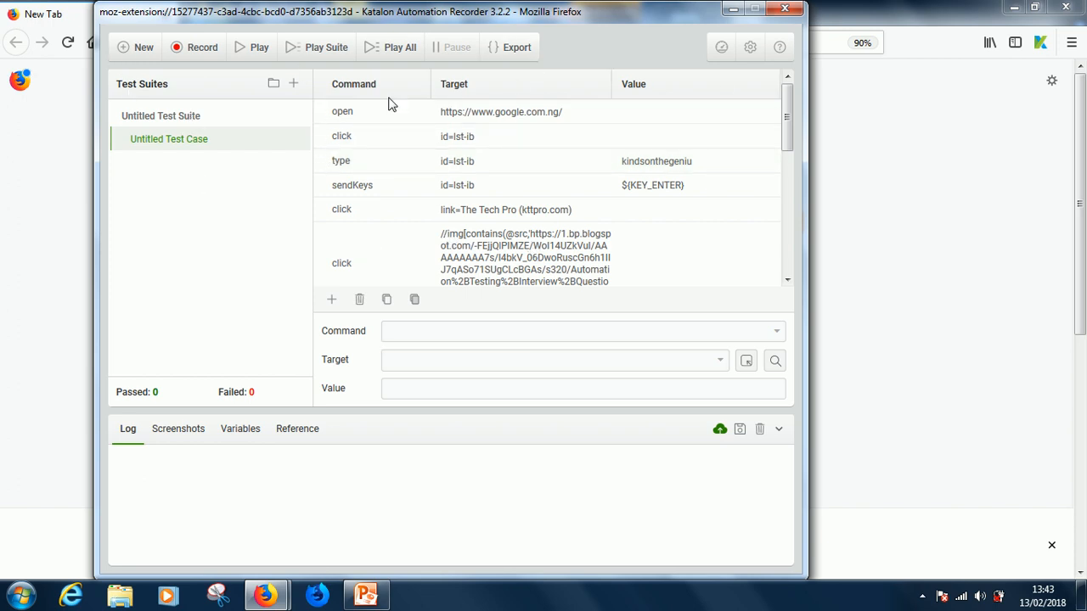
Create a new empty test case named MyTestCase in the untitled test suite.
click(136, 47)
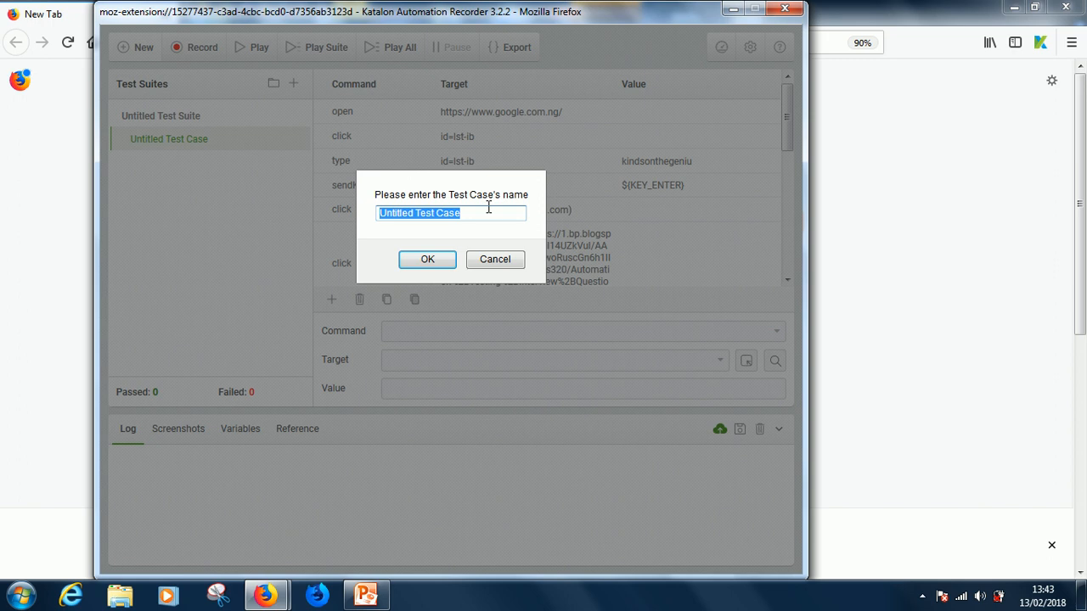
text(MyTestCase)
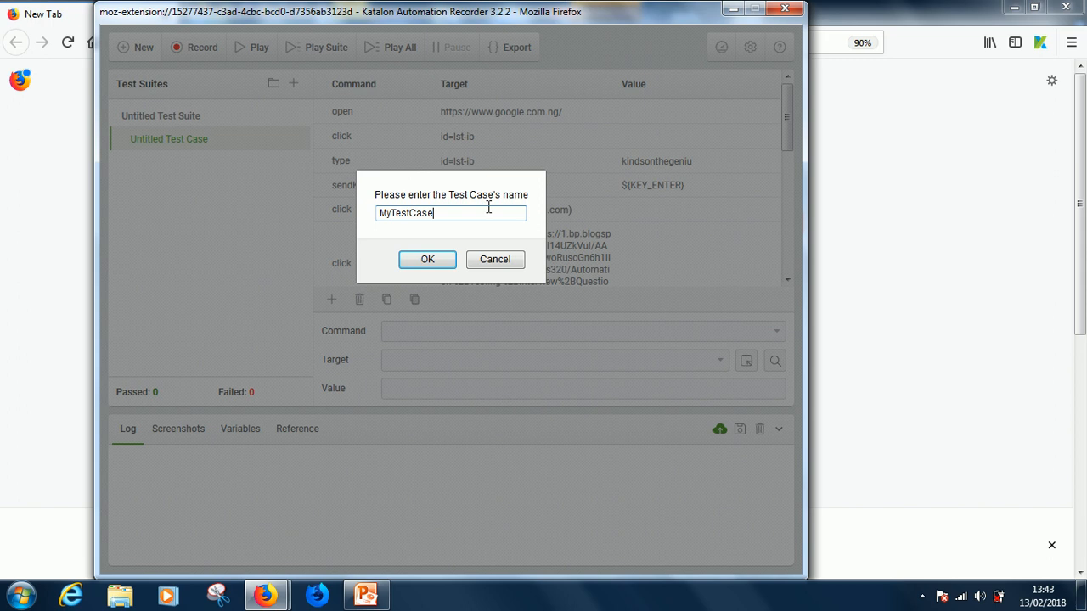
click(429, 259)
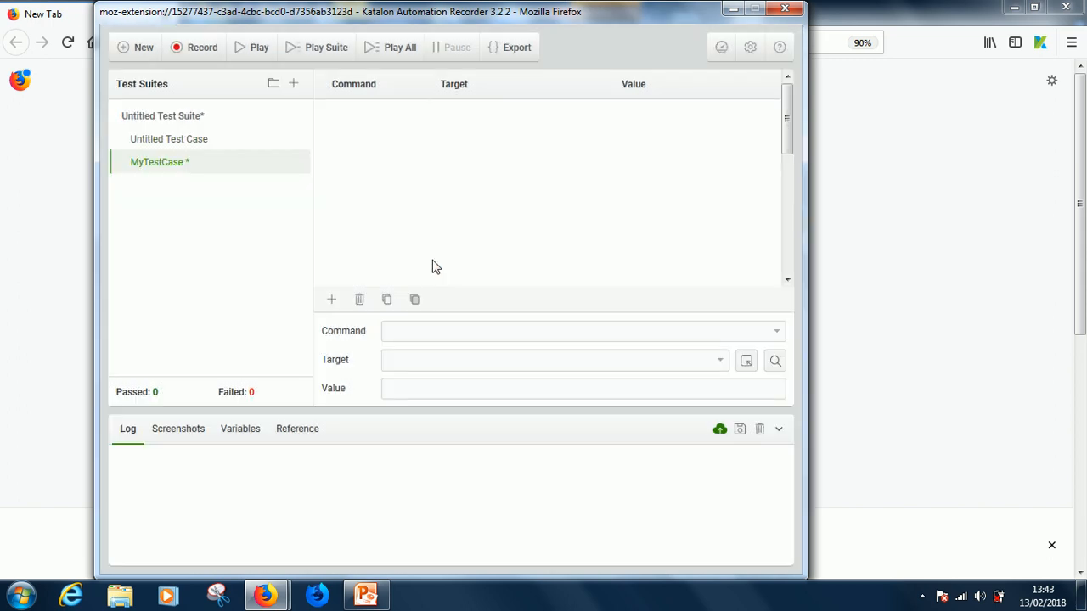
mouse_move(194, 144)
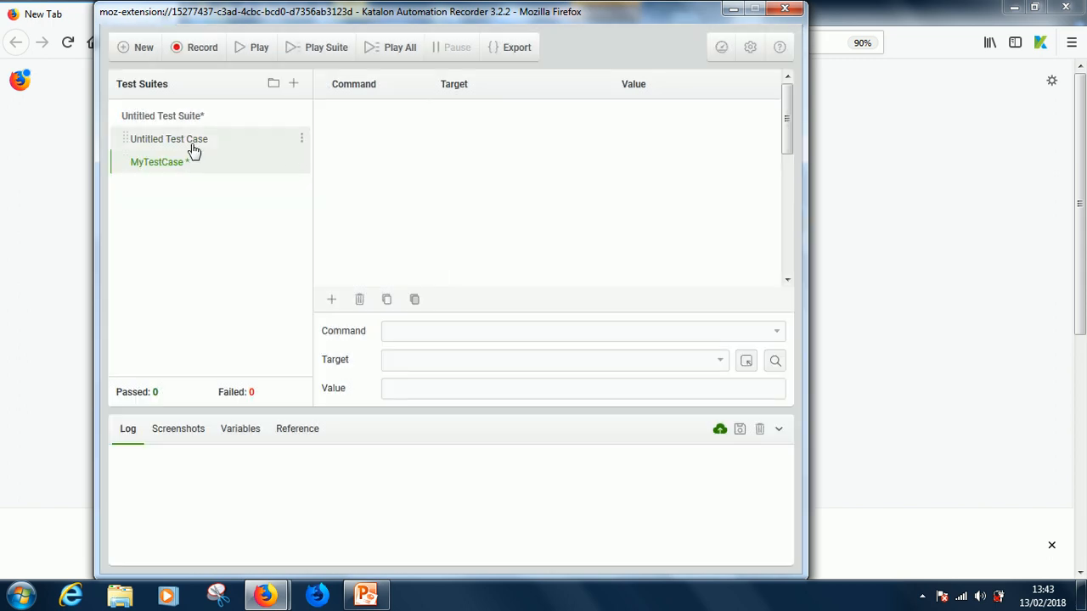
Remove the original Untitled Test Case via its context menu, leaving only MyTestCase.
click(303, 139)
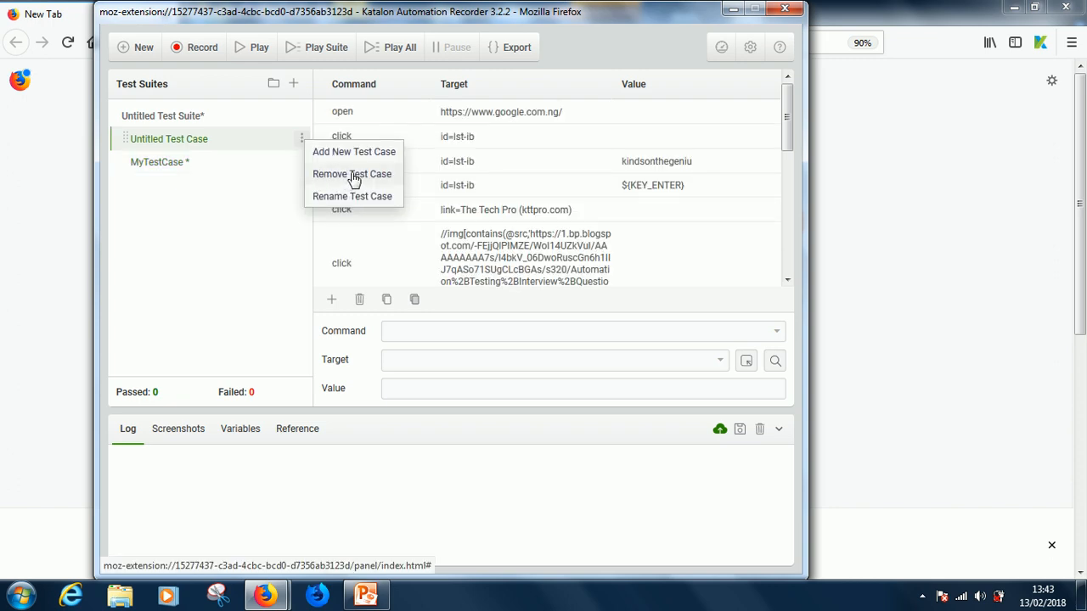
click(351, 174)
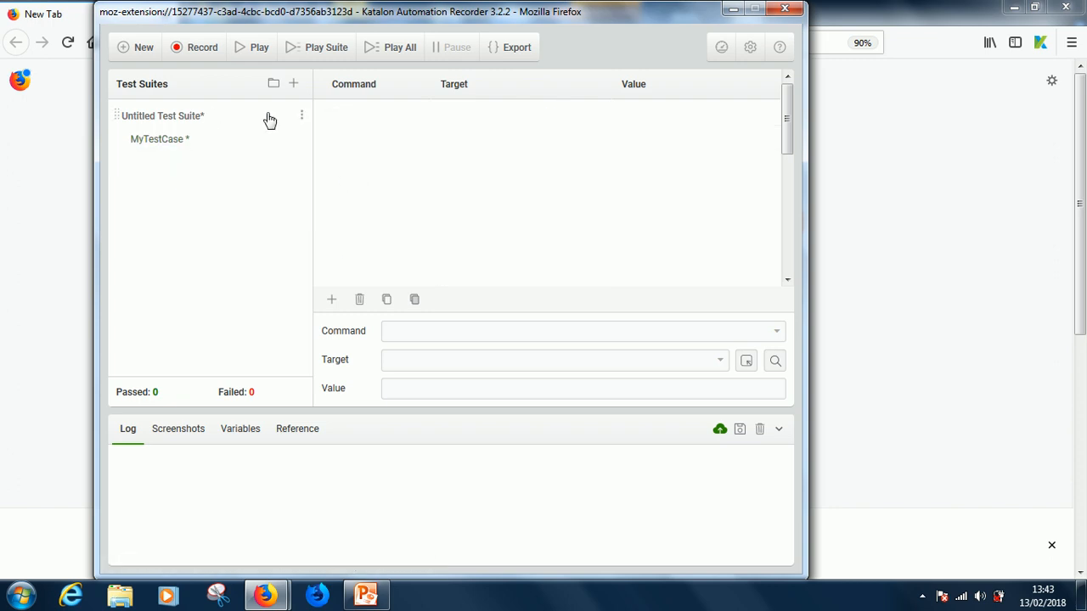
mouse_move(110, 218)
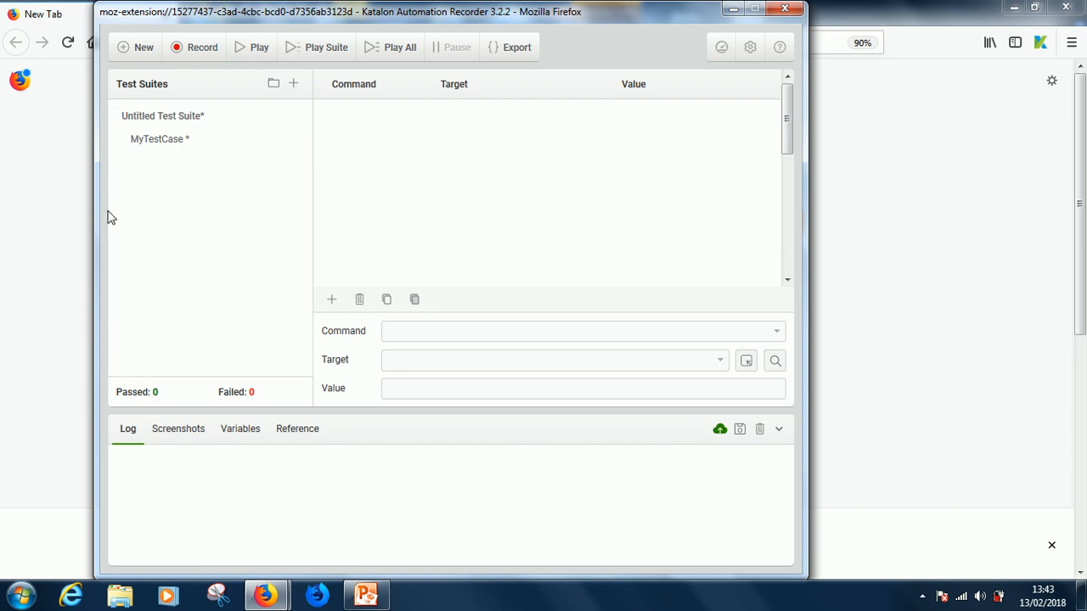
mouse_move(173, 122)
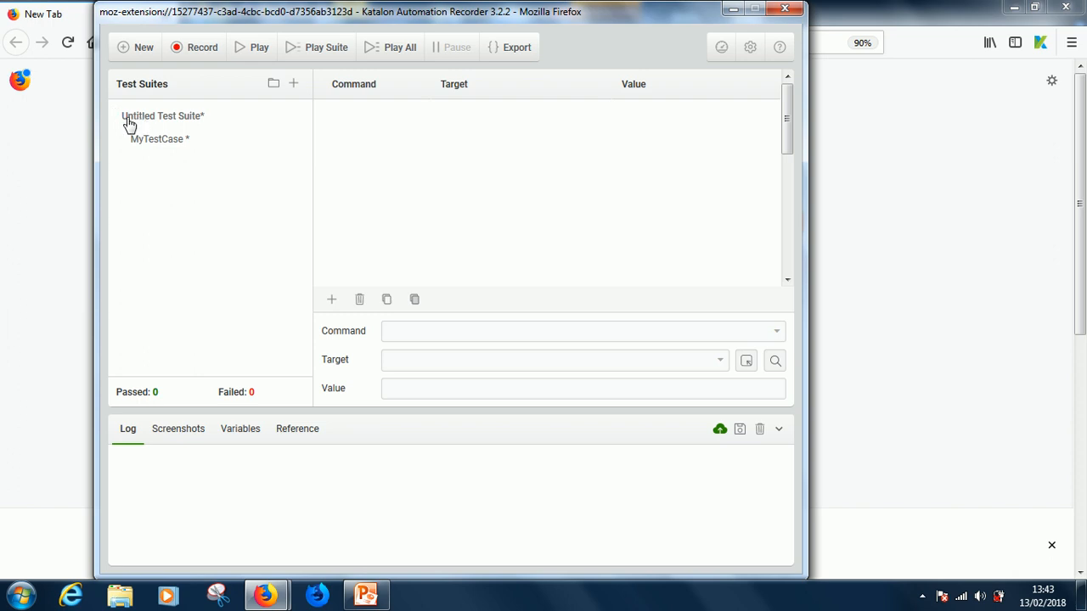
mouse_move(188, 123)
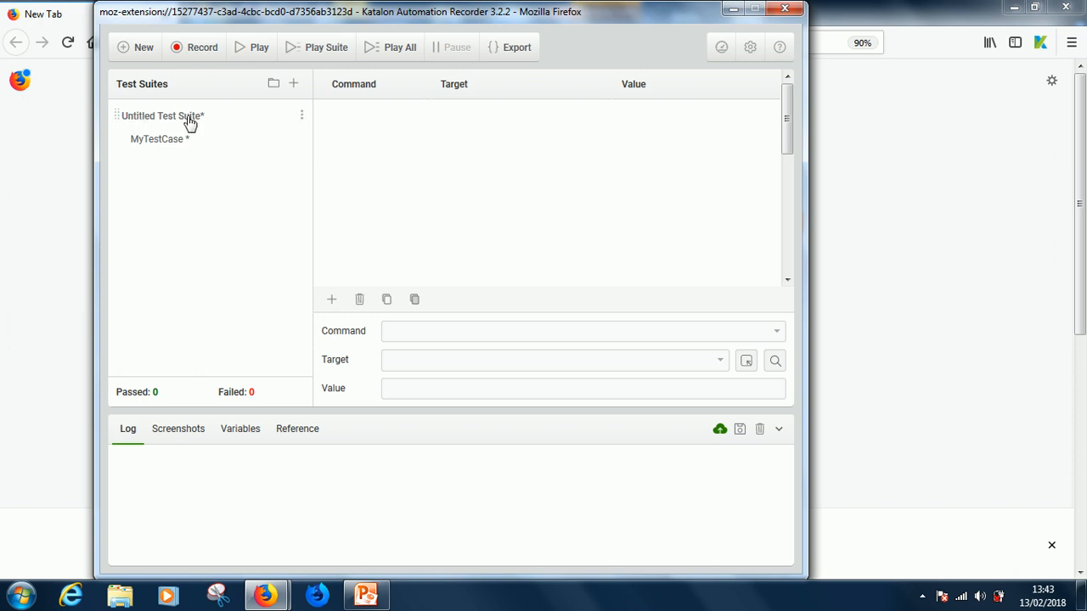
click(160, 139)
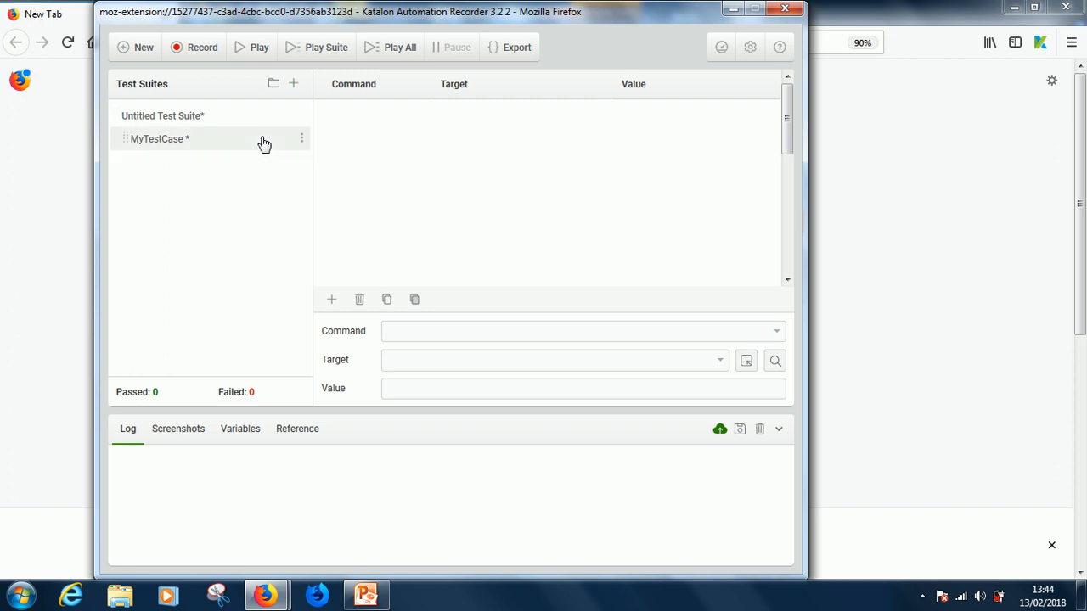
mouse_move(241, 146)
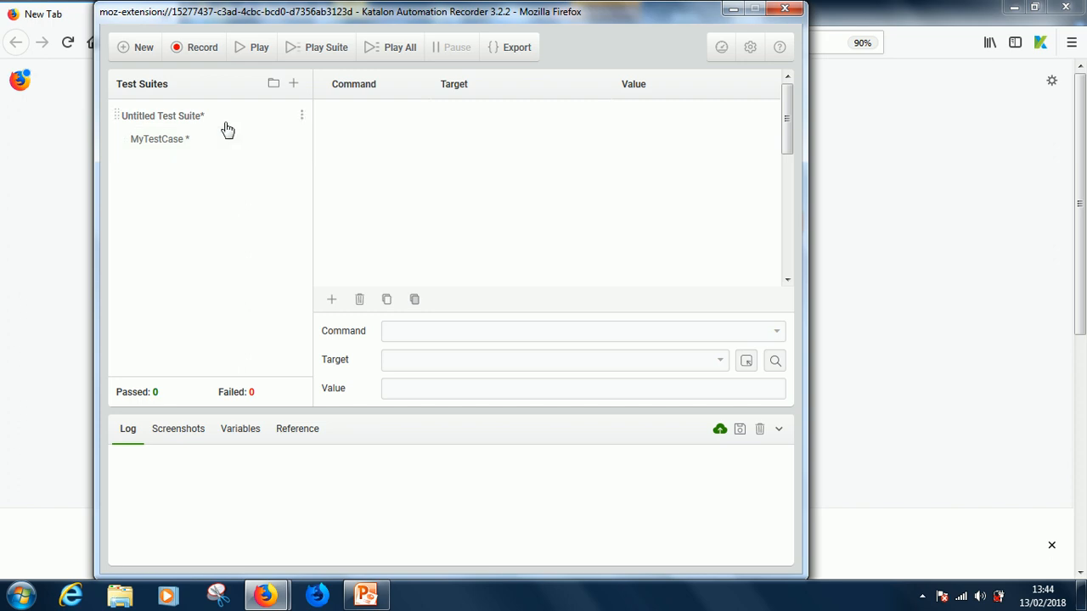
mouse_move(133, 161)
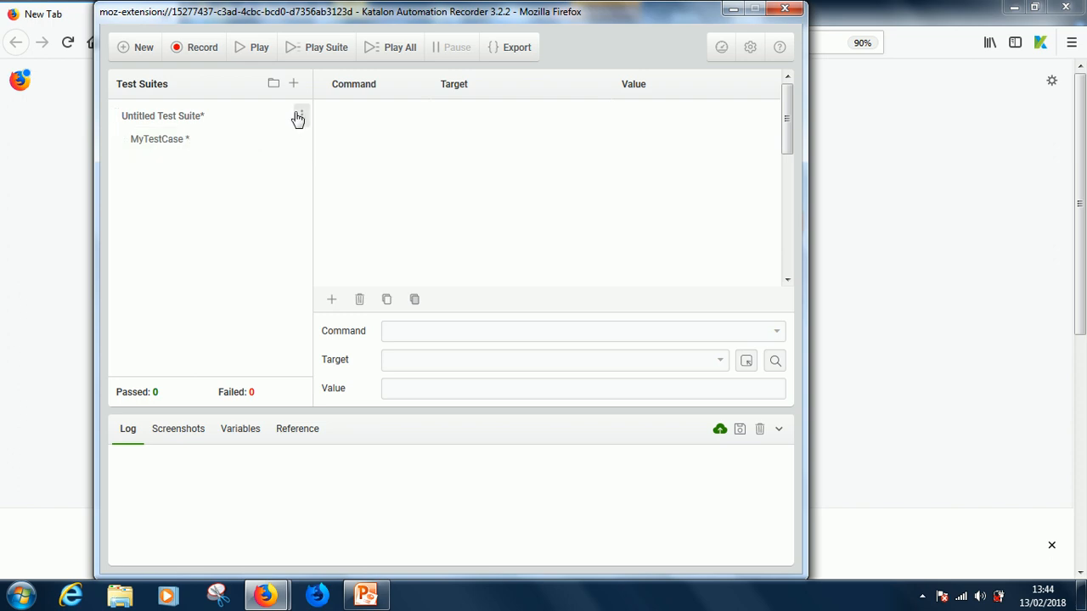
Rename the Untitled Test Suite to MyTestSuite via Rename Test Suite.
click(297, 116)
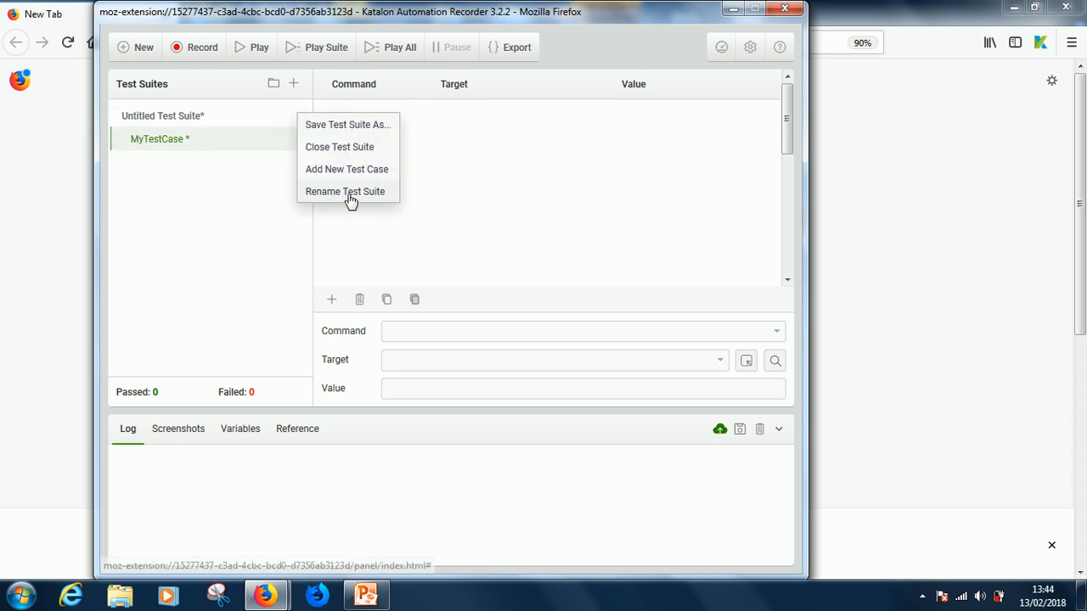
click(345, 190)
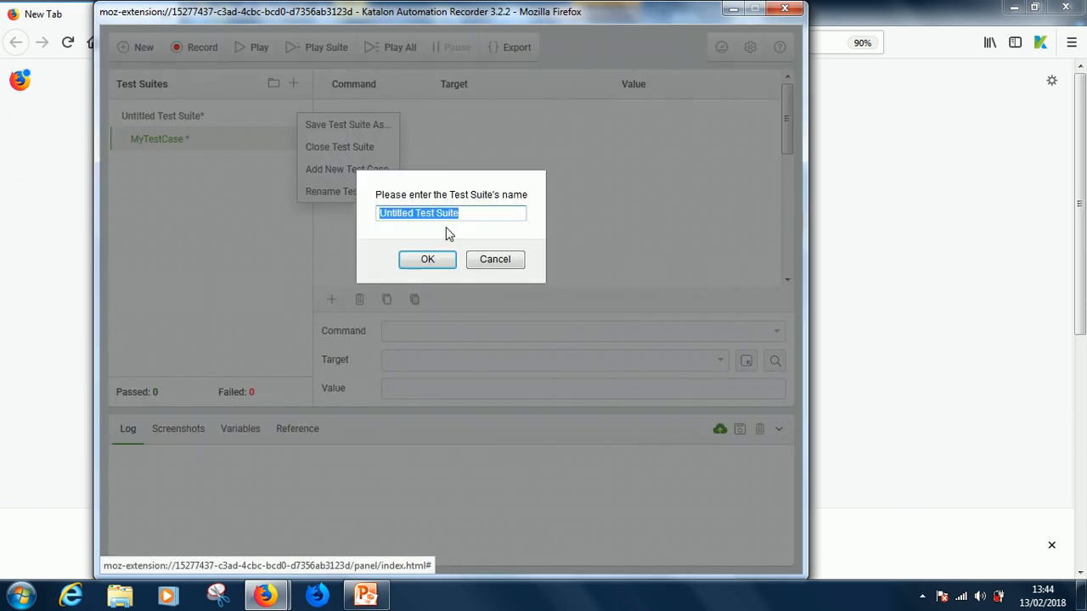
text(MyTE)
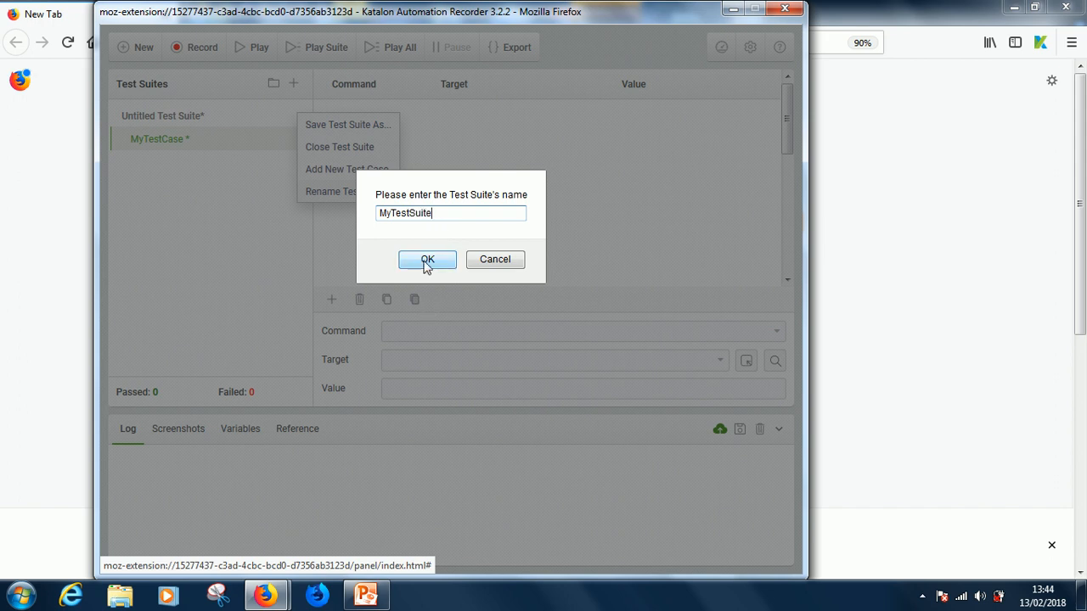
click(428, 258)
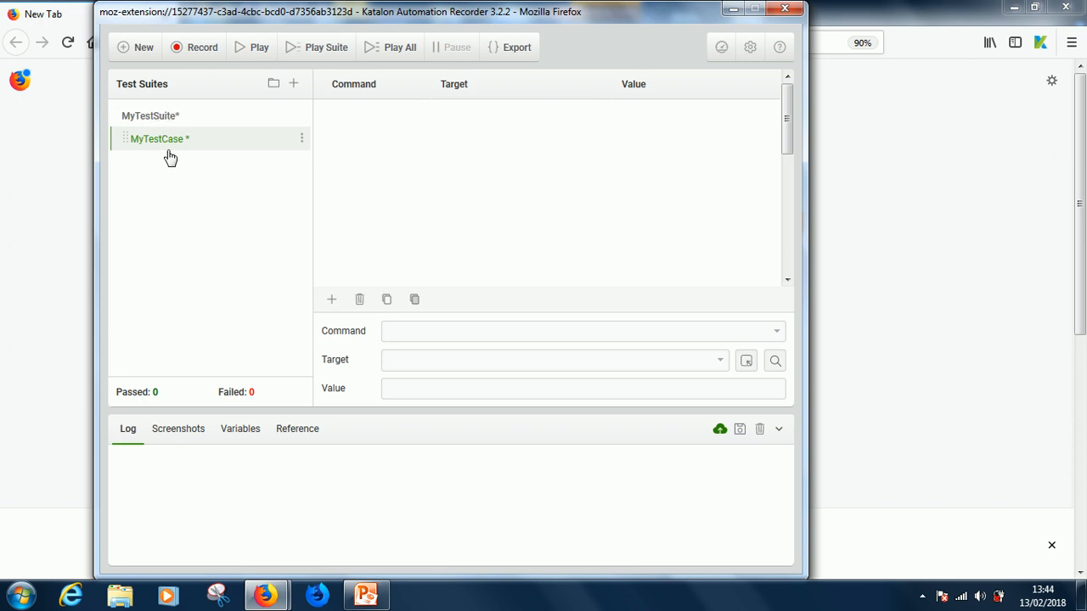
mouse_move(174, 119)
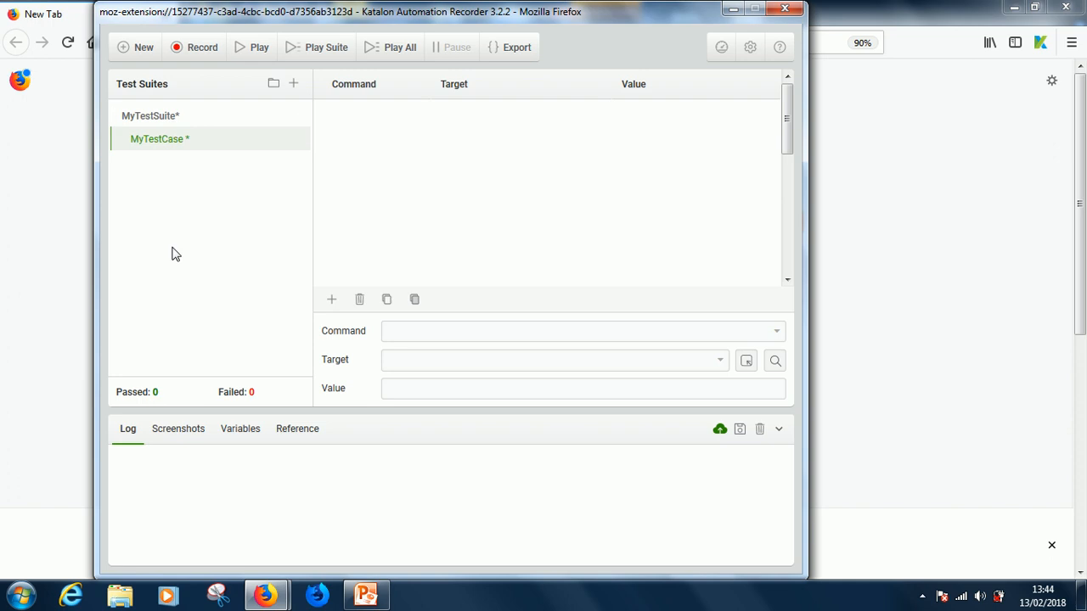
mouse_move(568, 28)
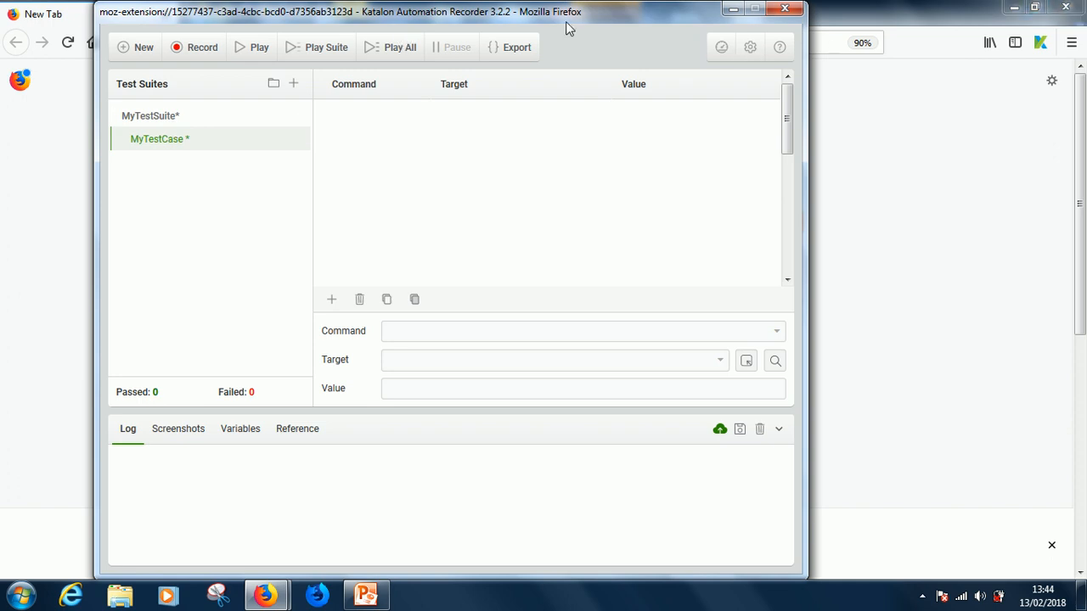
mouse_move(408, 218)
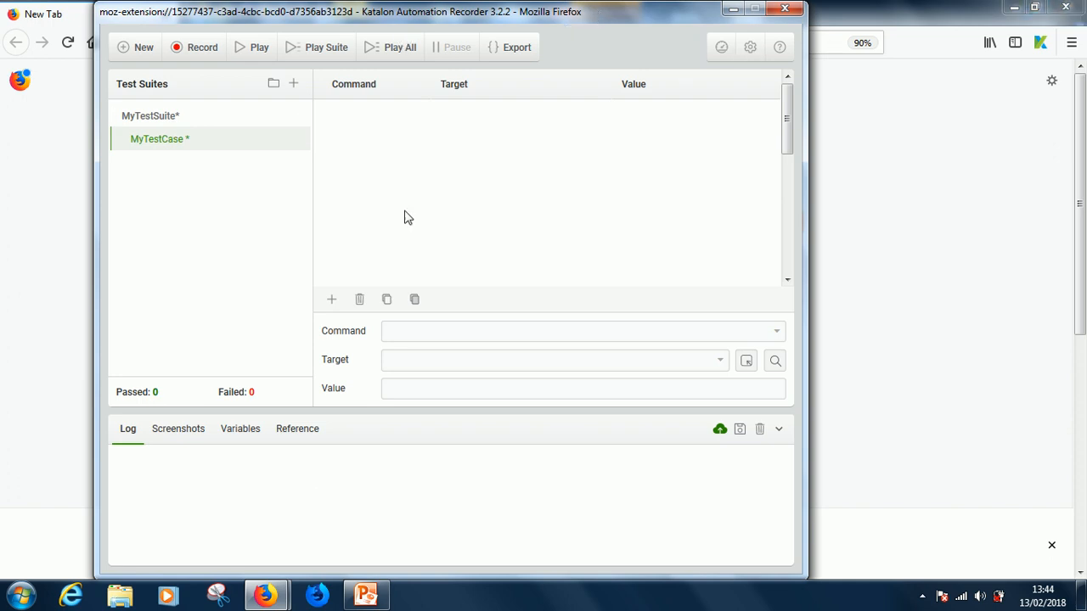
mouse_move(595, 32)
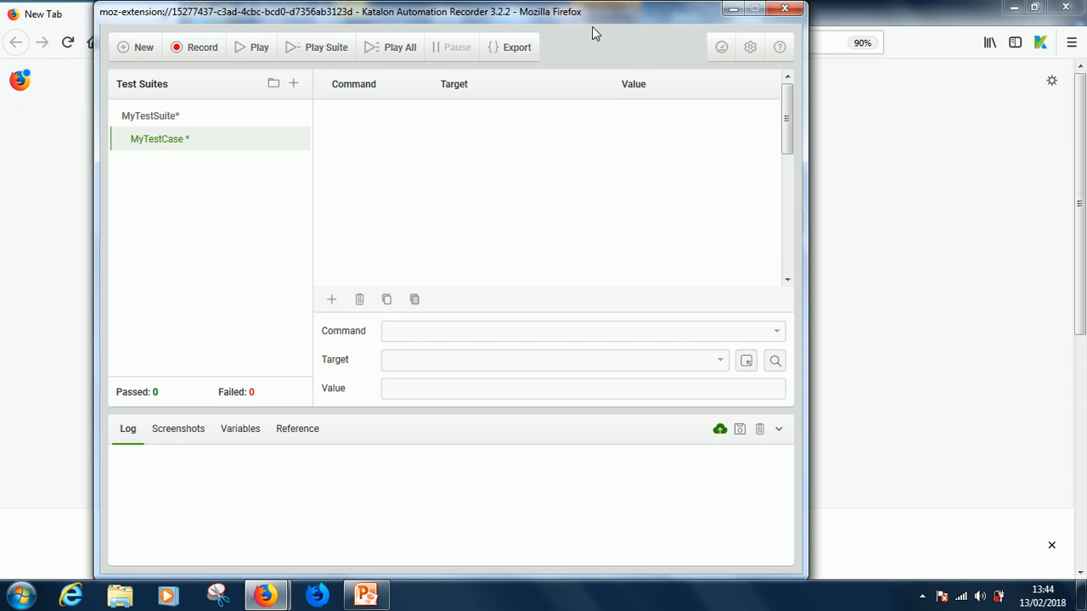
mouse_move(388, 476)
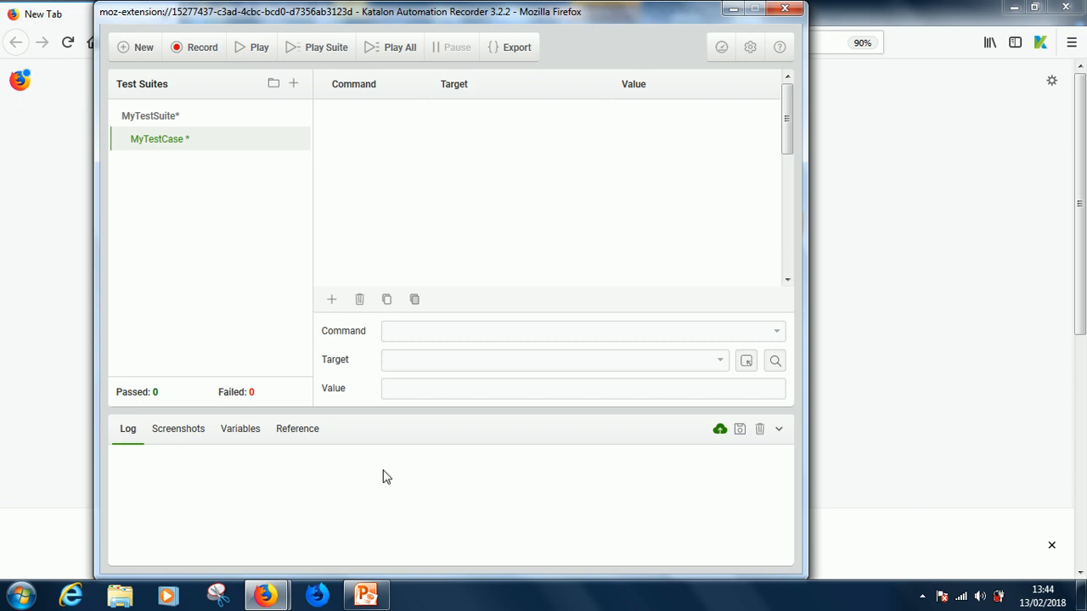
mouse_move(591, 23)
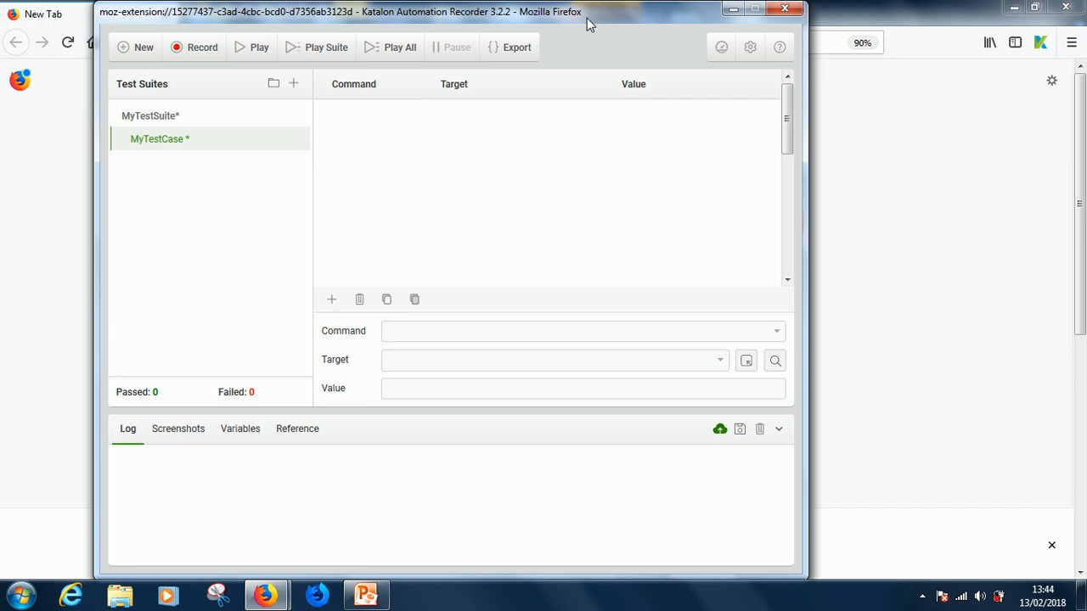
mouse_move(591, 27)
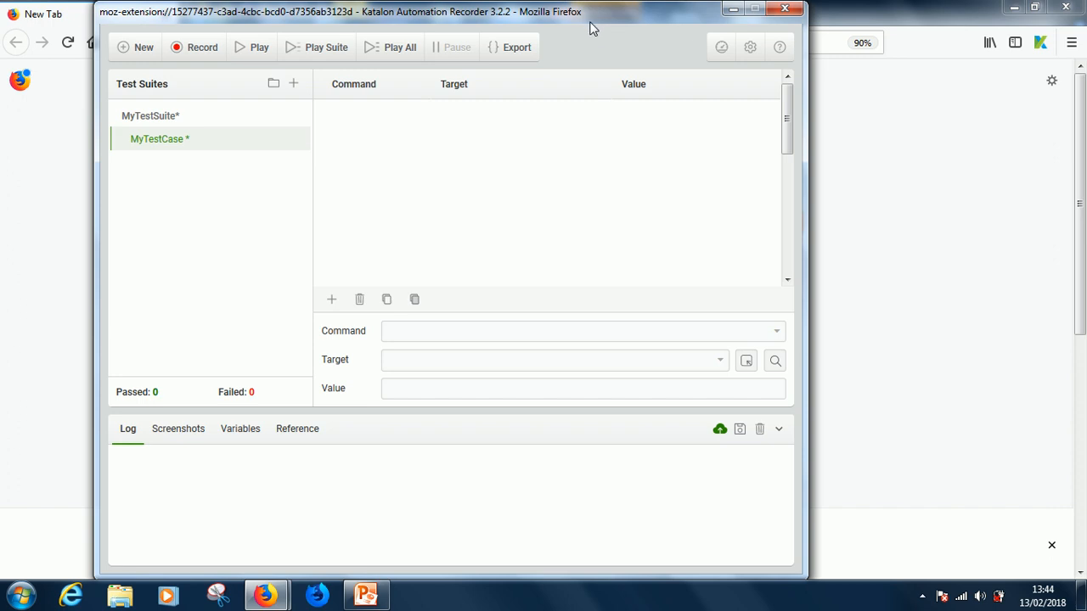